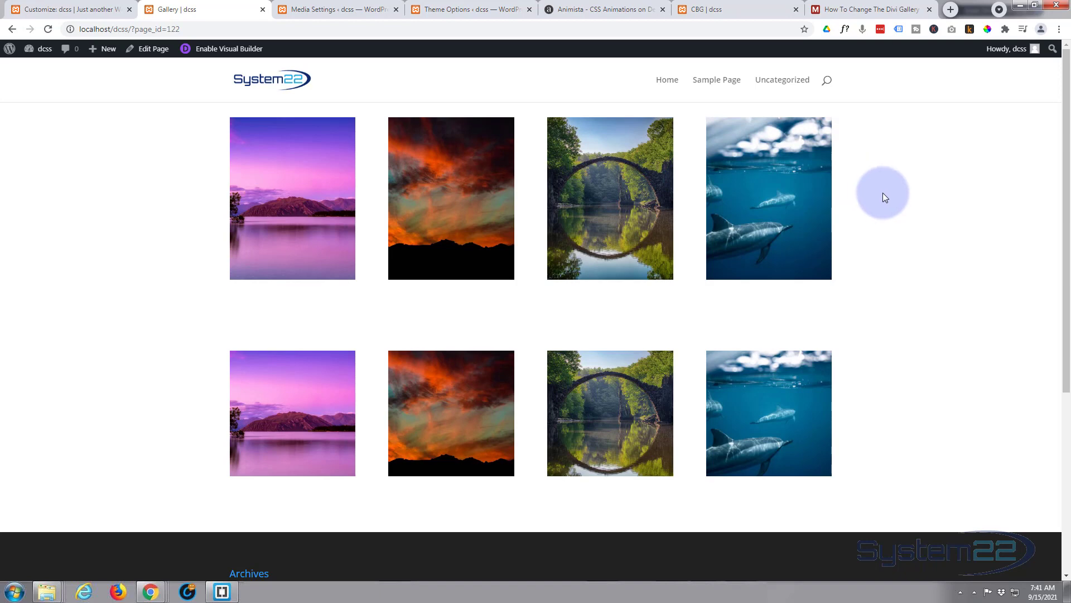
mouse_move(108, 409)
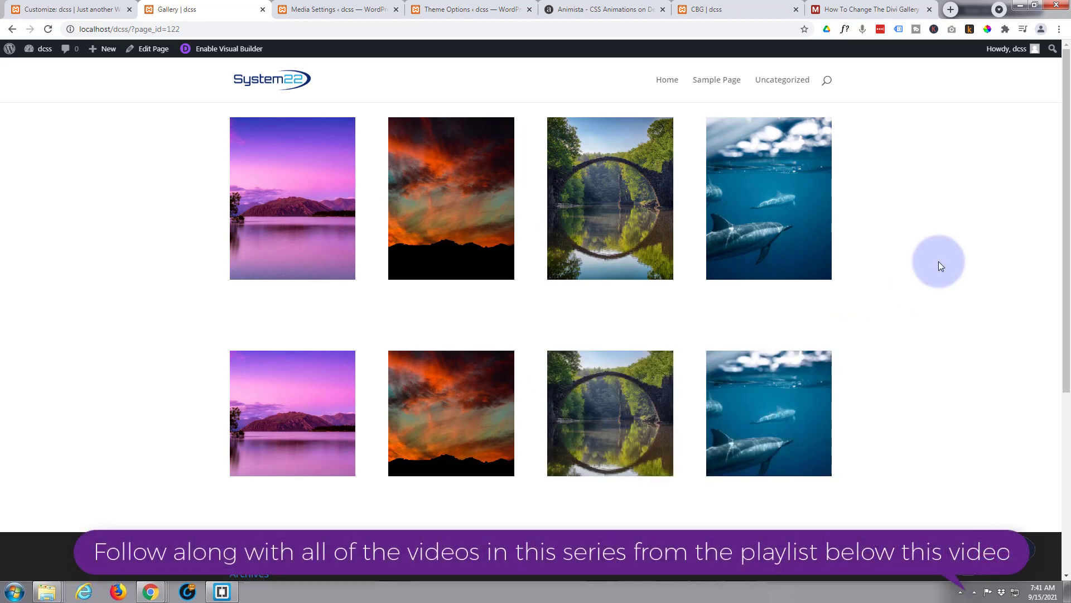
mouse_move(939, 260)
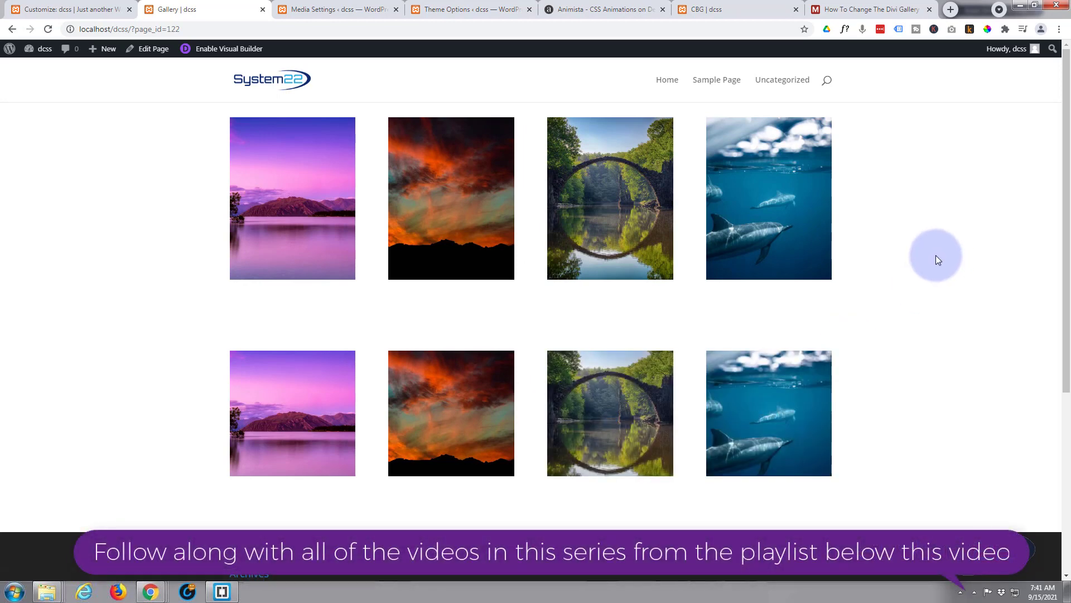
mouse_move(933, 254)
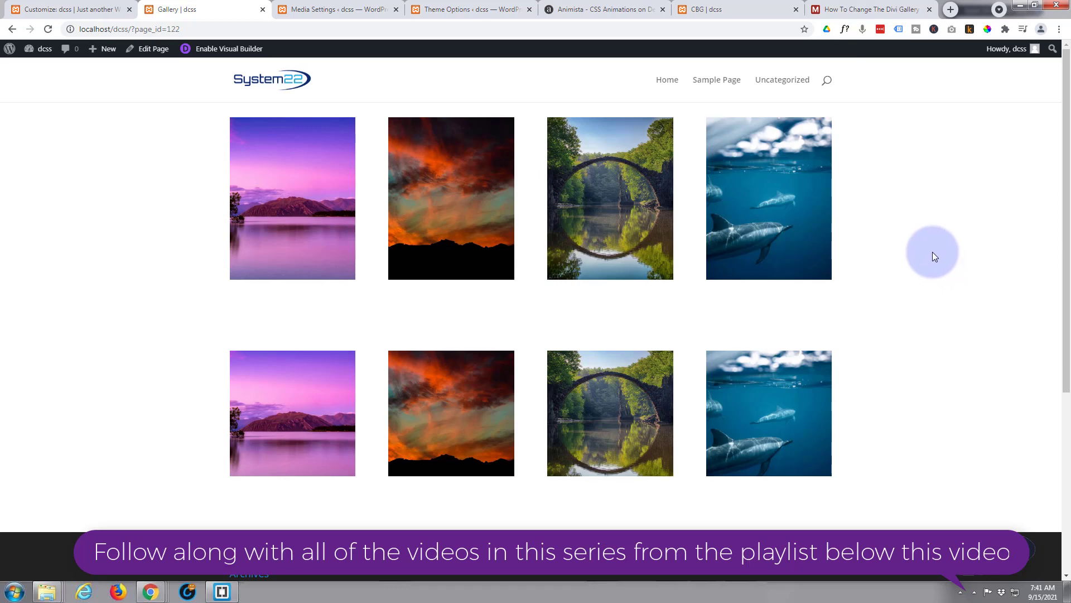
mouse_move(915, 233)
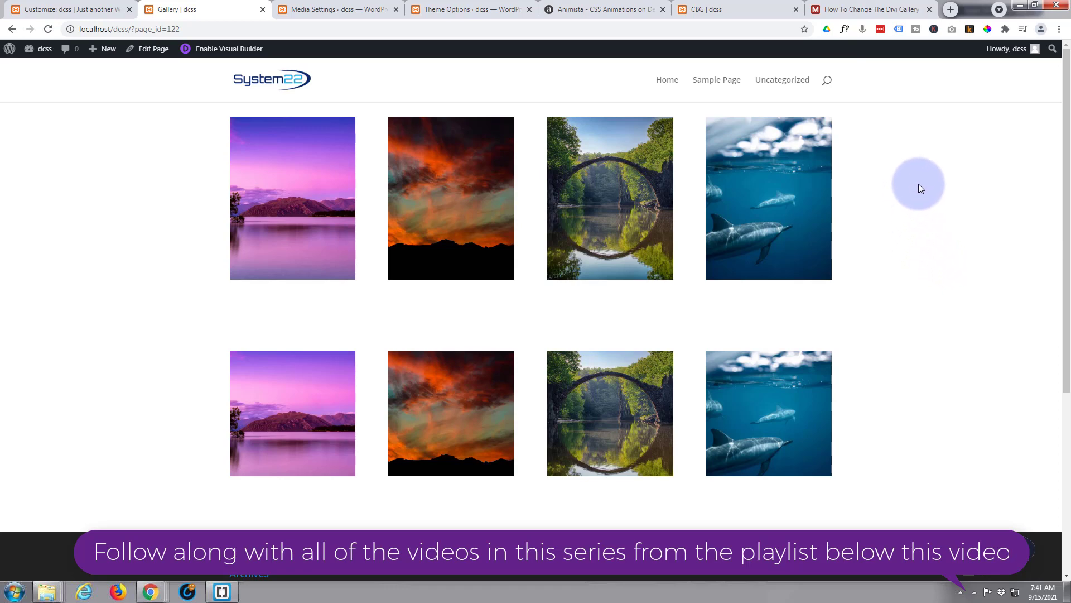
mouse_move(320, 327)
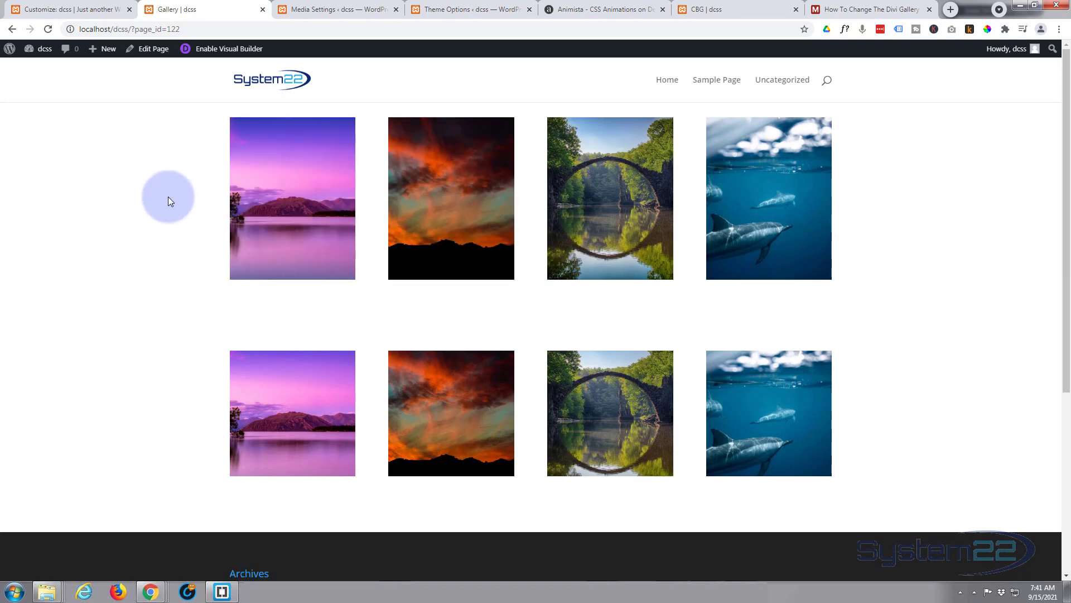
mouse_move(437, 229)
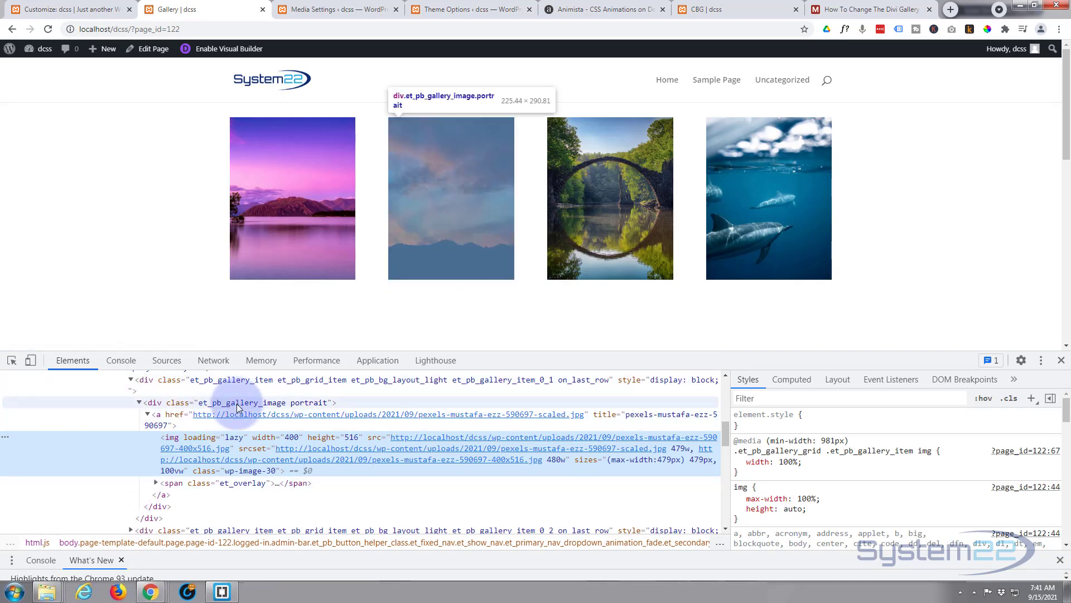
Step: Note the class et_pb_gallery_image from the Elements panel in Notepad and close DevTools
left_click(246, 402)
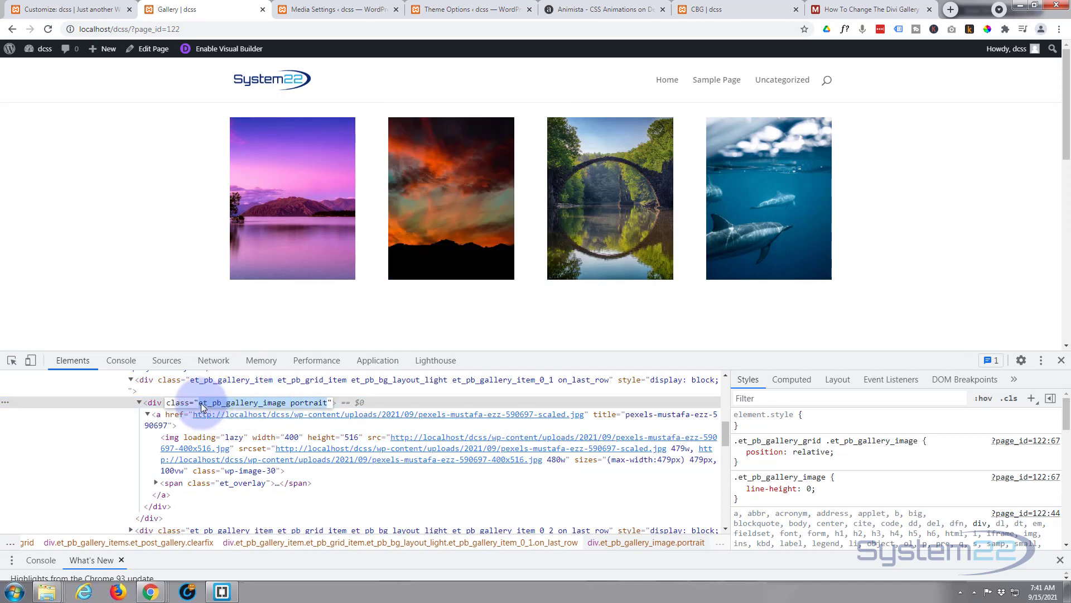
mouse_move(279, 408)
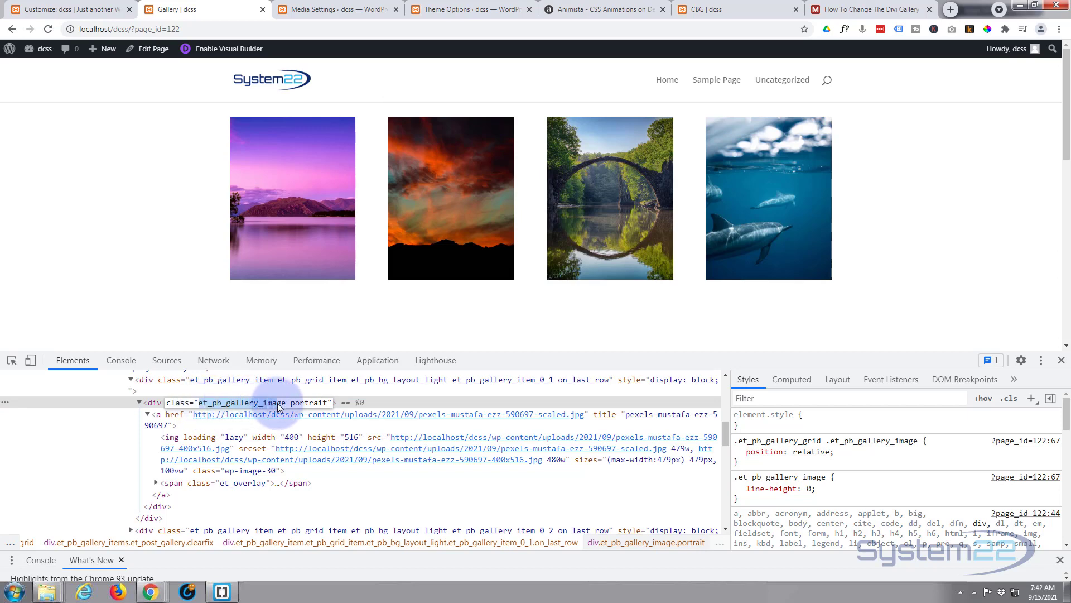
mouse_move(208, 411)
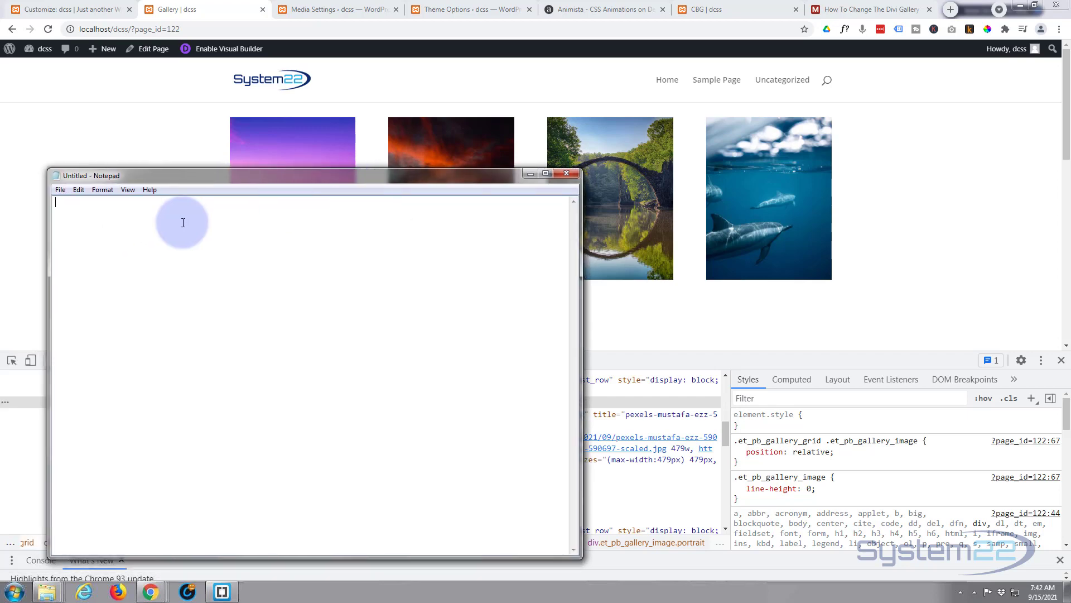
type("et_pb_gallery_image")
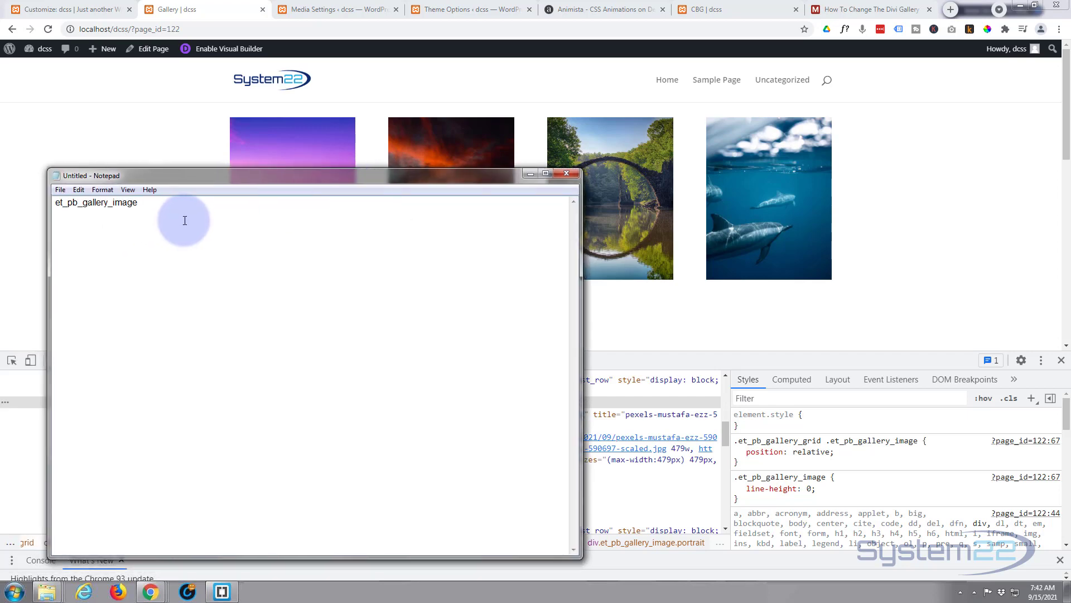
left_click(567, 173)
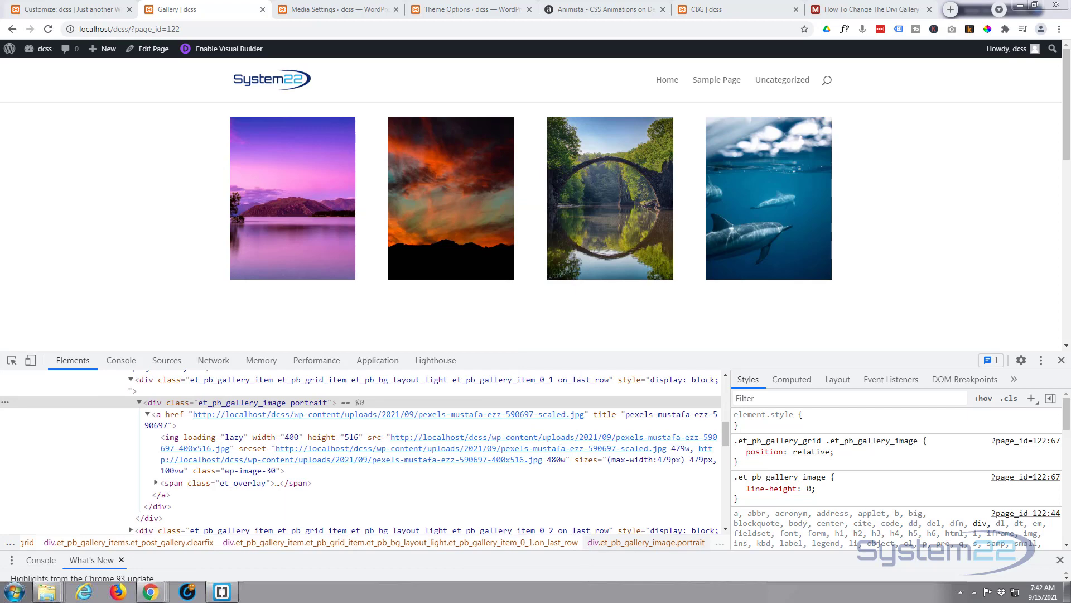
mouse_move(1061, 360)
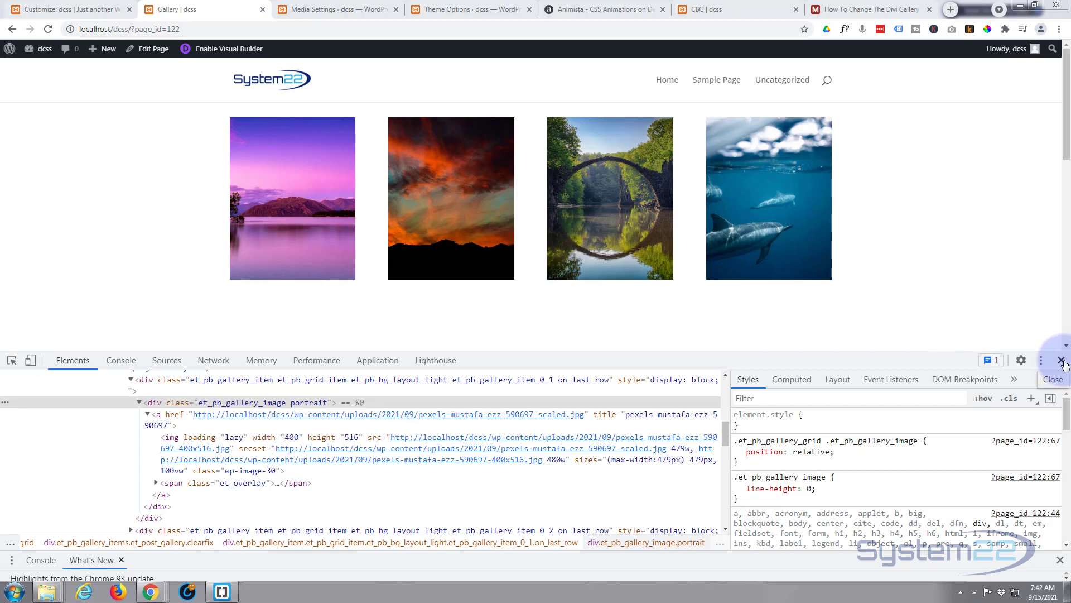
left_click(1063, 361)
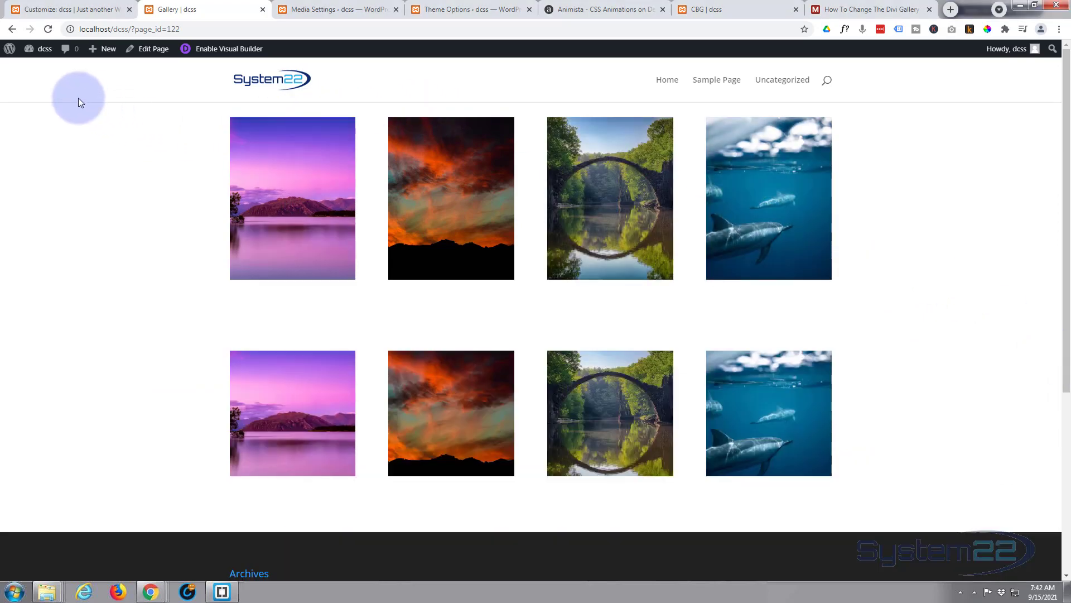
Step: Switch to Divi Theme Options and scroll the General tab down to the Custom CSS box
left_click(470, 9)
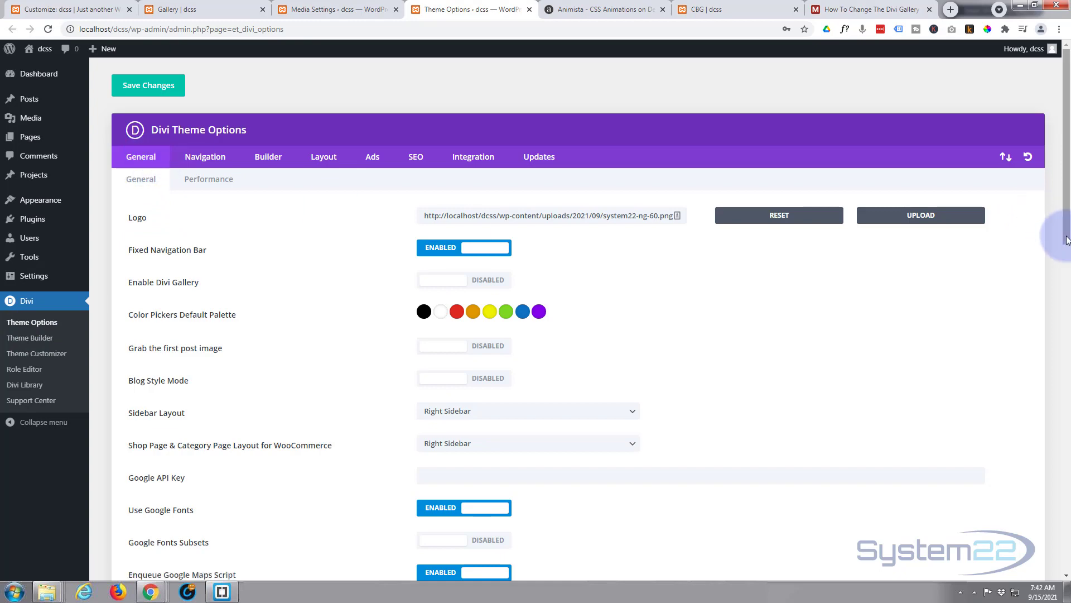
scroll("down", 3)
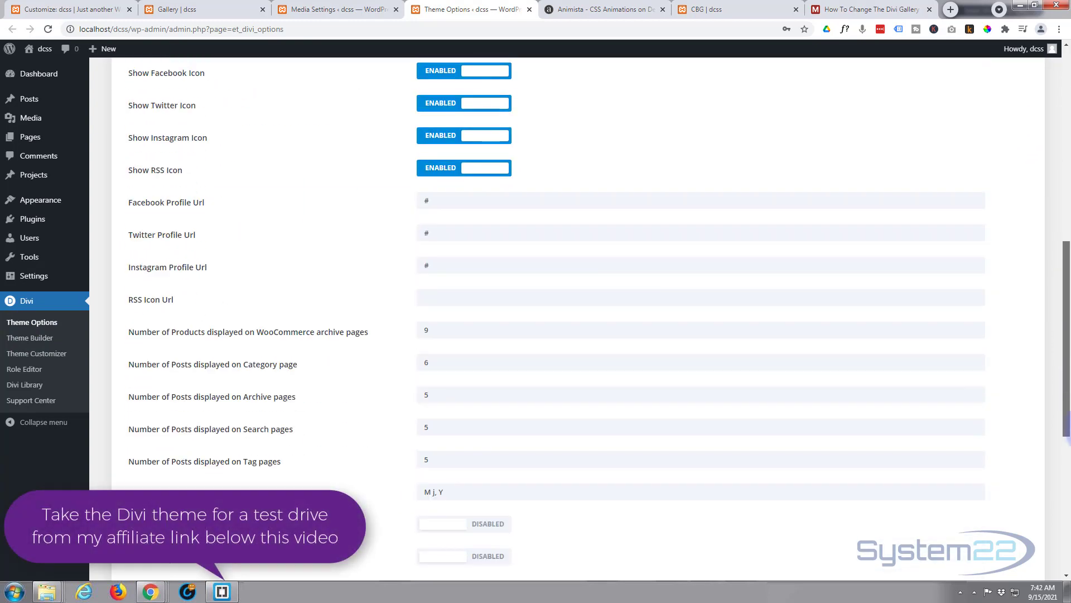
scroll("down", 3)
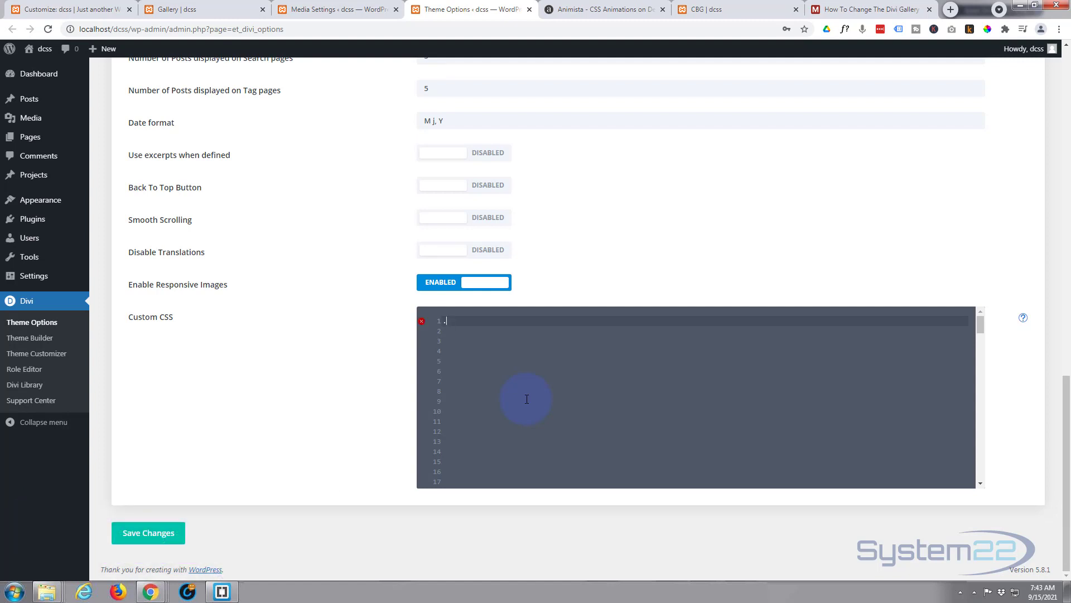
Step: Write the rule .gsquare .et_pb_gallery_image { padding-top:100%; } using the noted class name
type(".gsc")
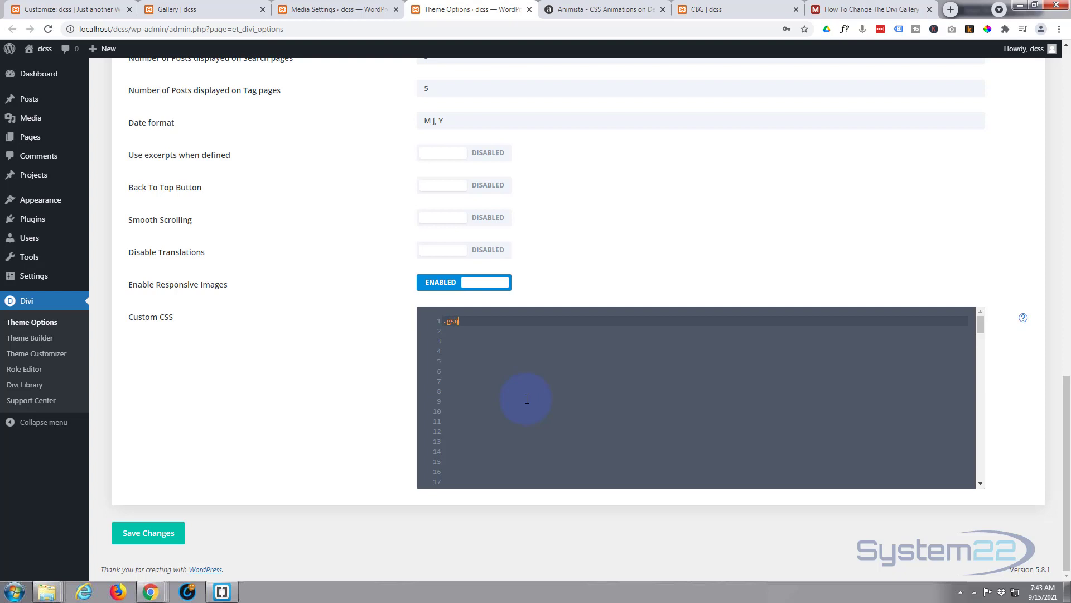
type("quare {")
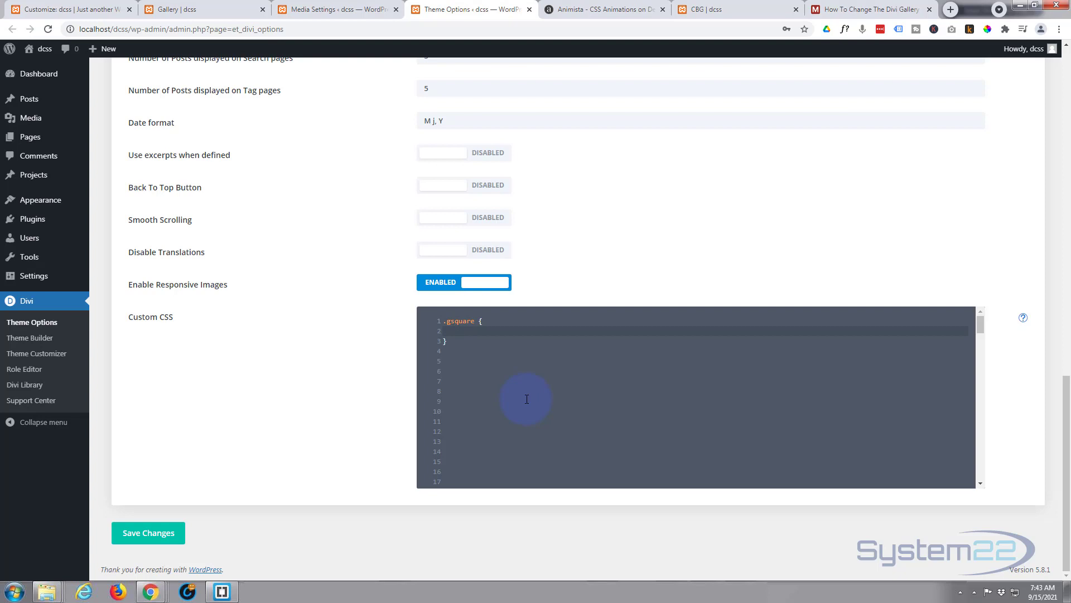
type("padding-to")
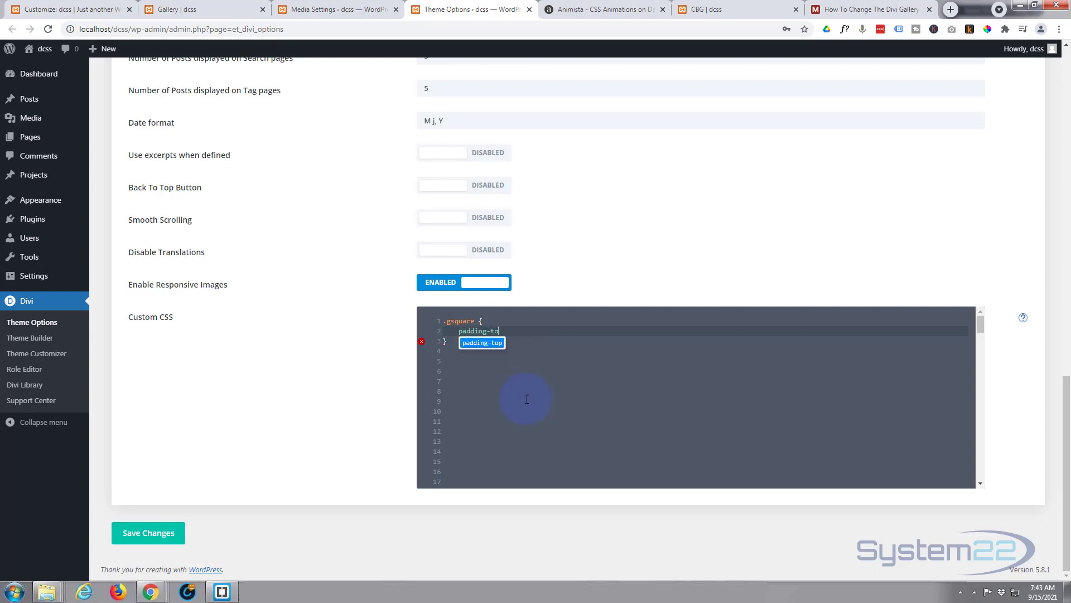
type("p:1")
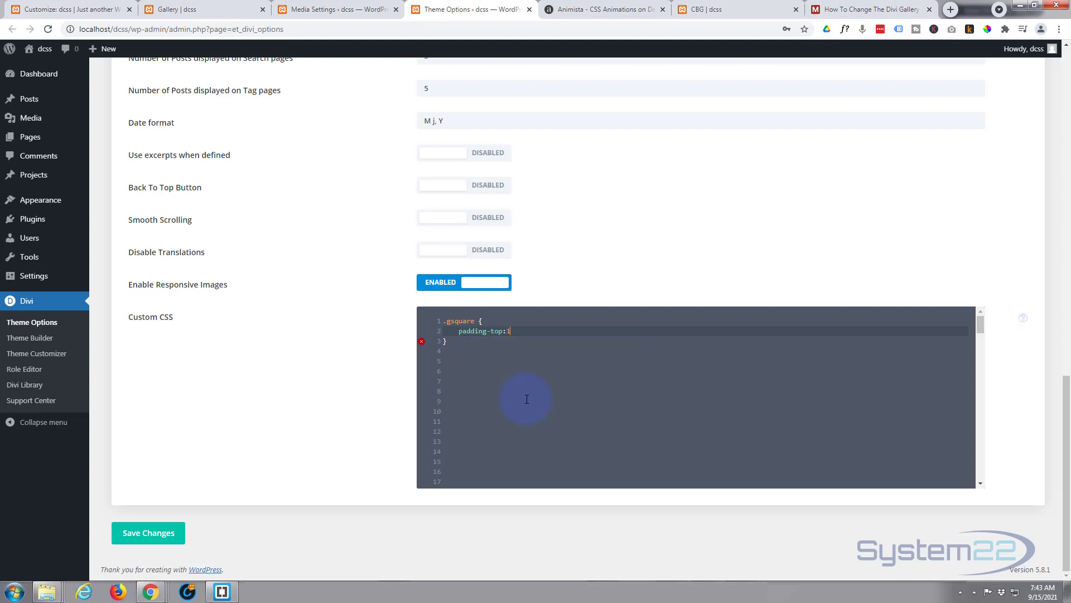
type("00%")
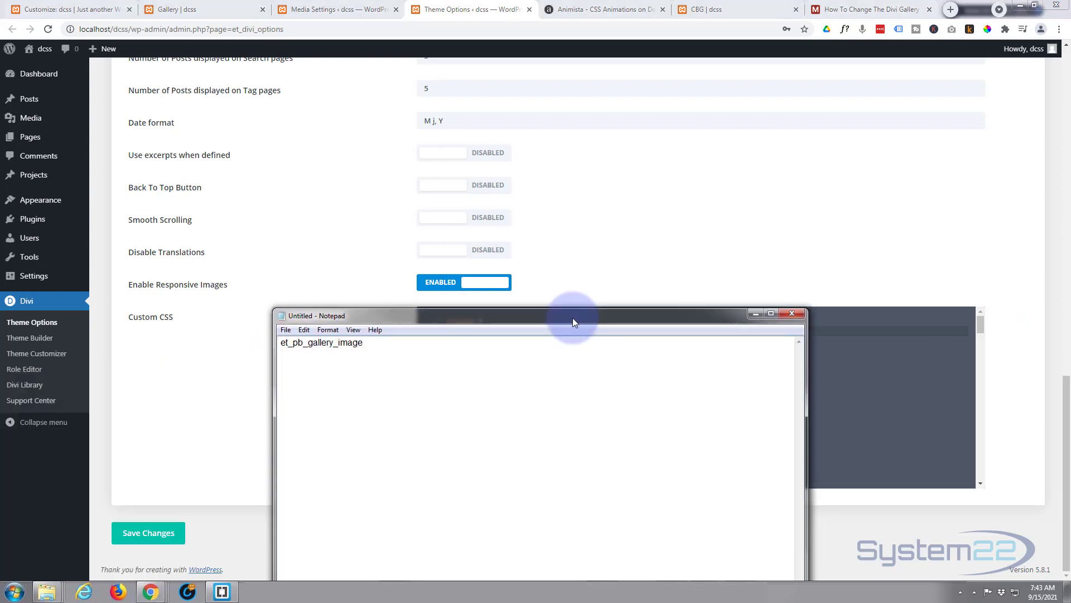
double_click(321, 341)
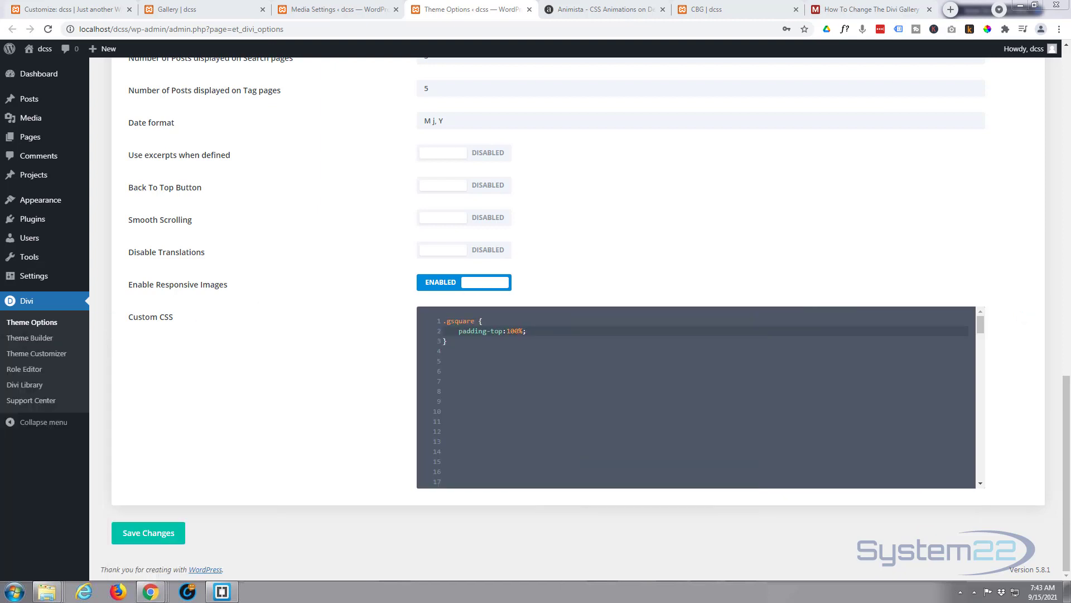
left_click(473, 321)
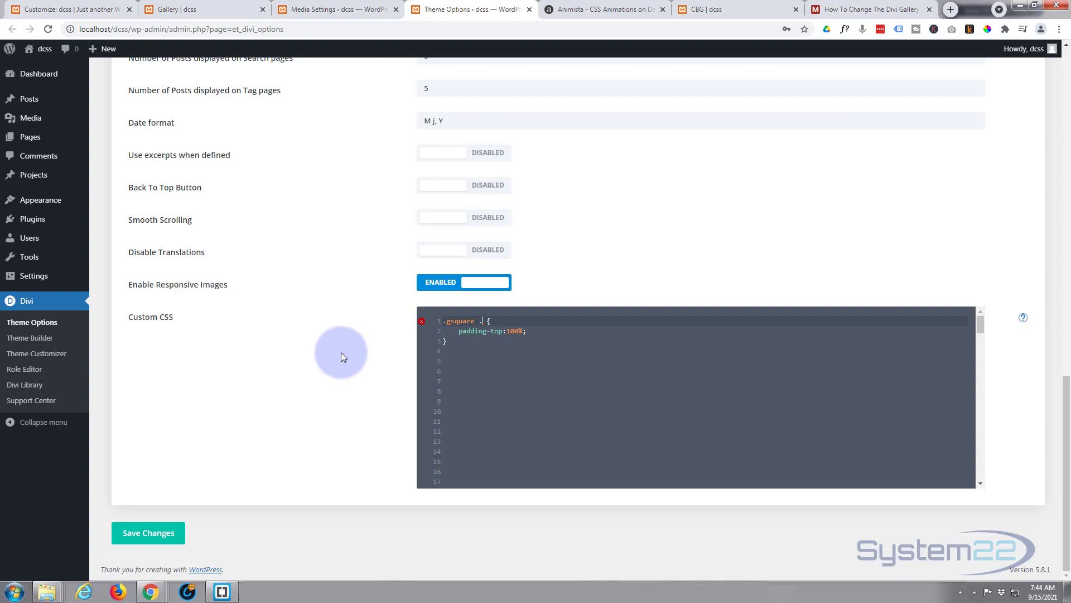
type(".et_pb_gallery_image")
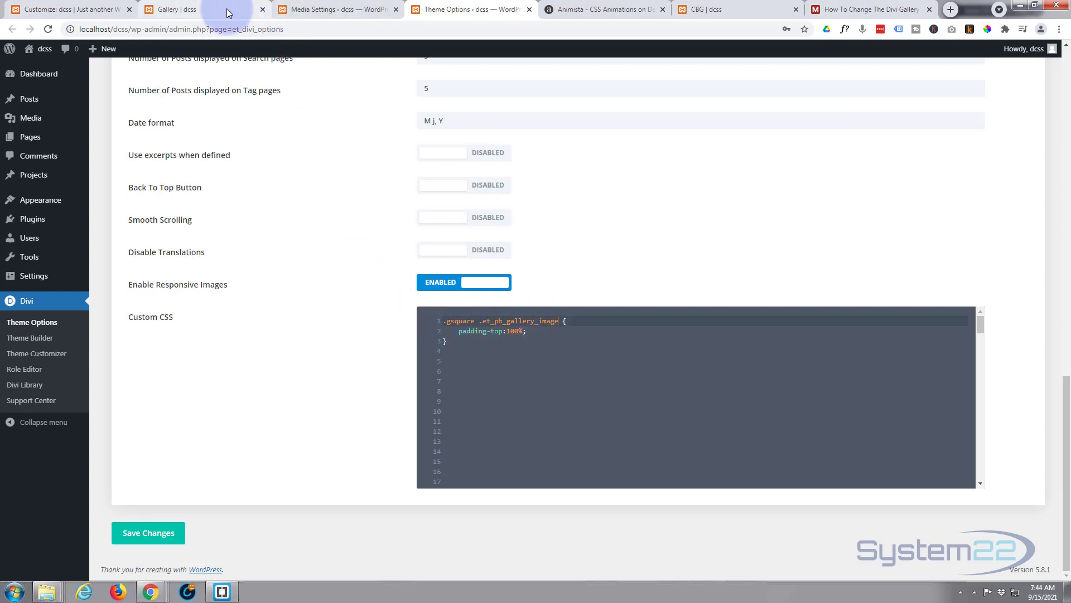
left_click(177, 9)
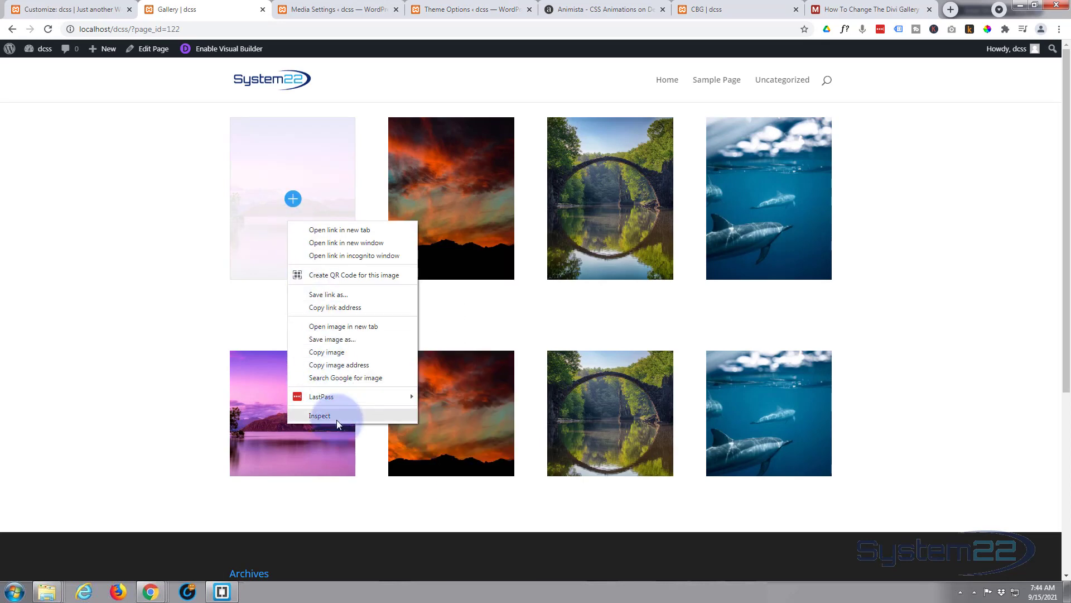
left_click(320, 415)
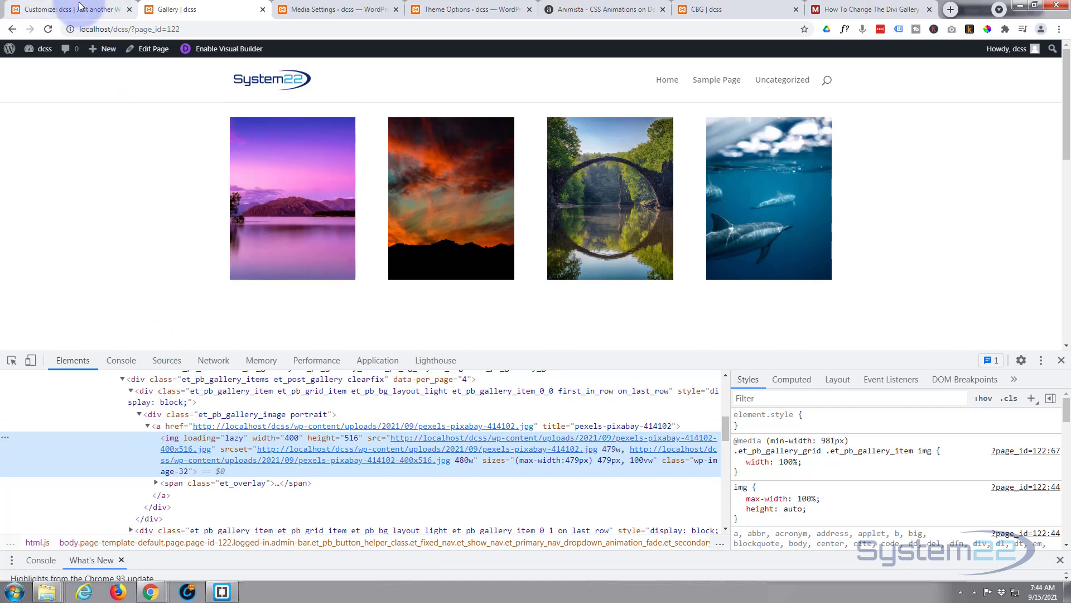
mouse_move(471, 9)
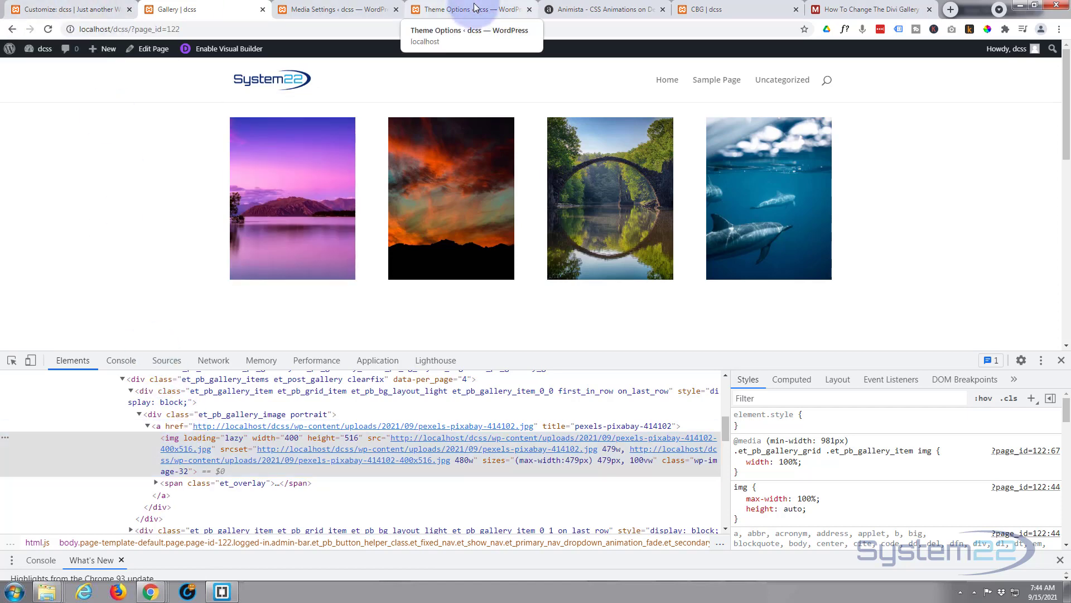
left_click(470, 9)
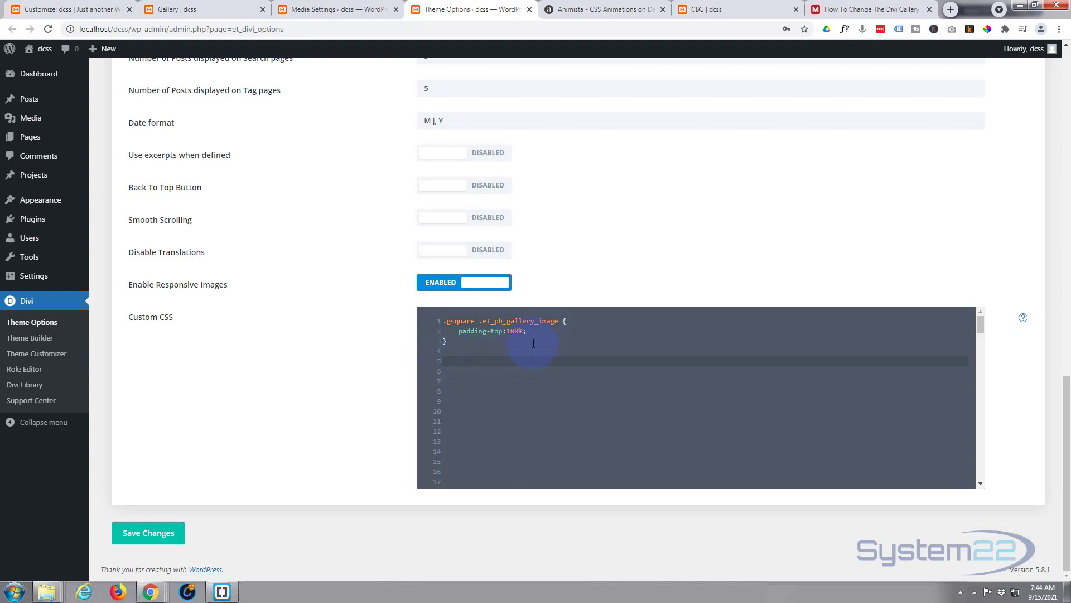
Step: Start a .gsquare .et_pb_gallery_image img rule with position:absolute and height:100%
type(".gsquare .et_pb_gallery_image")
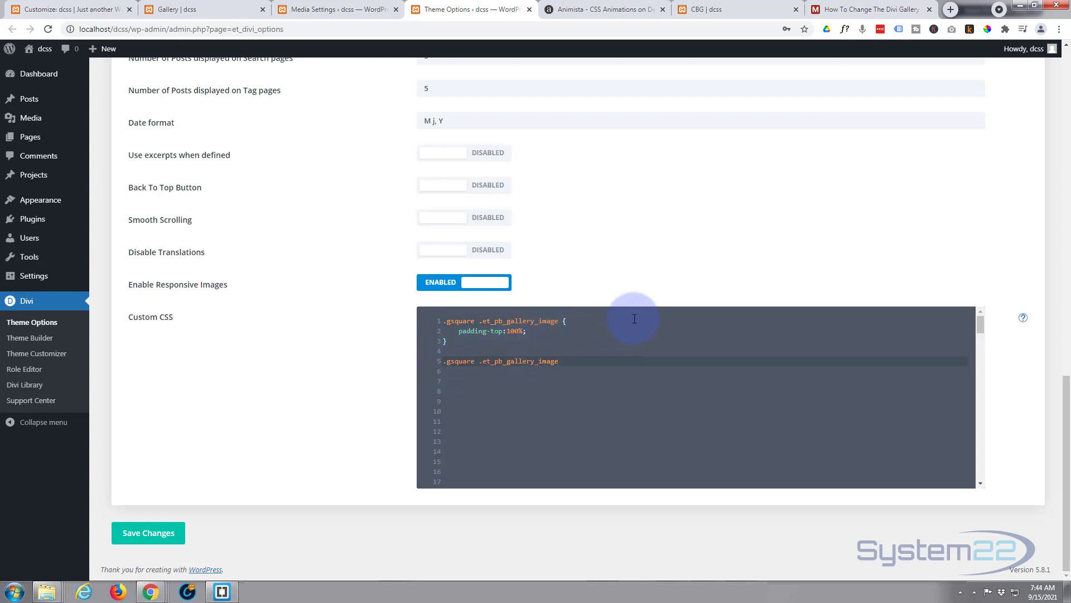
mouse_move(620, 349)
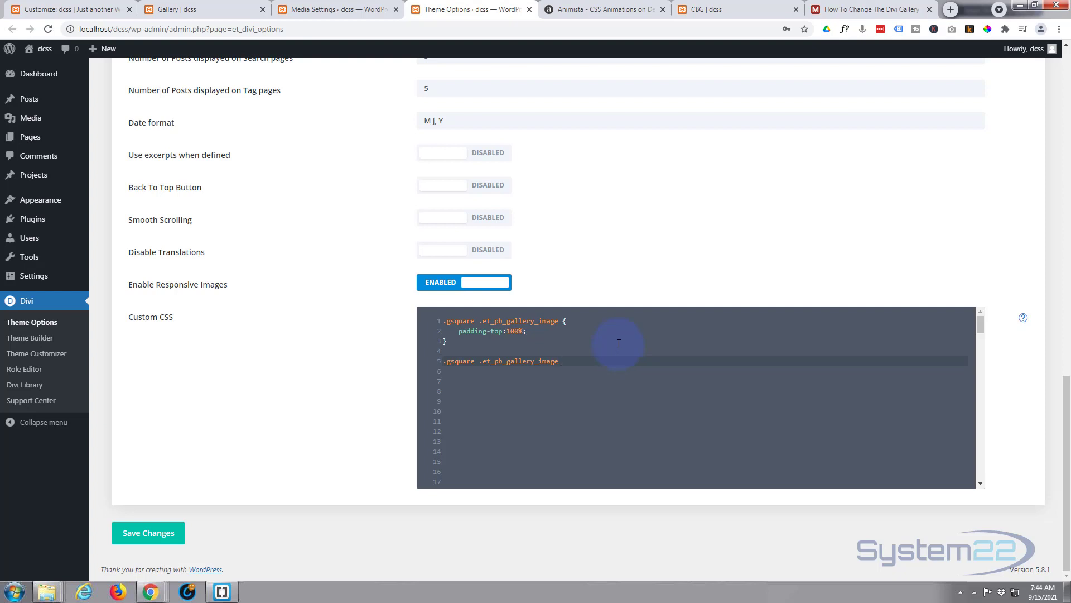
type("img")
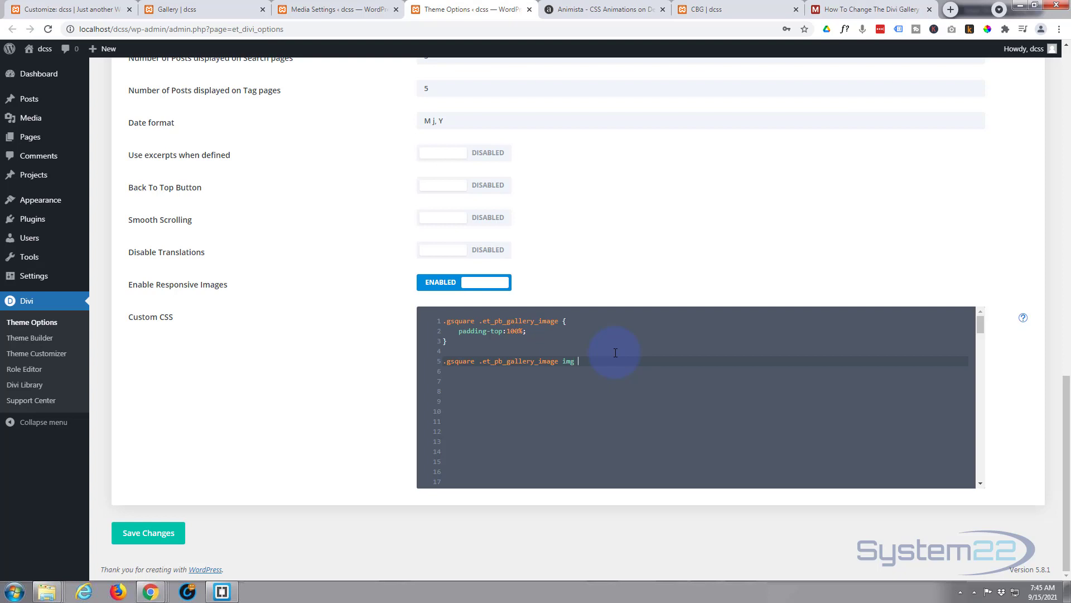
type("{}")
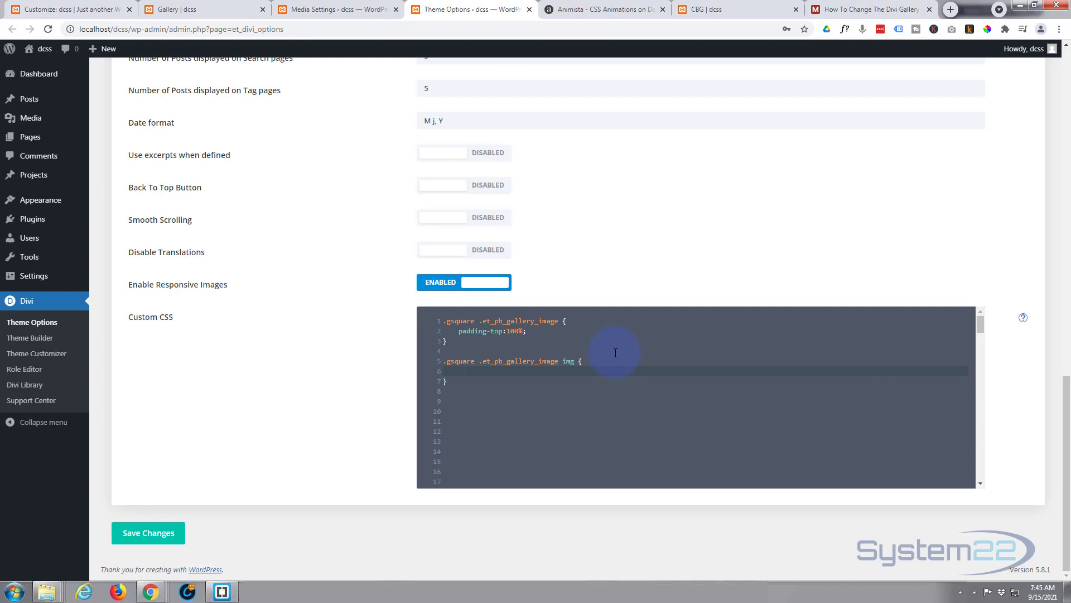
type("position:absolute;")
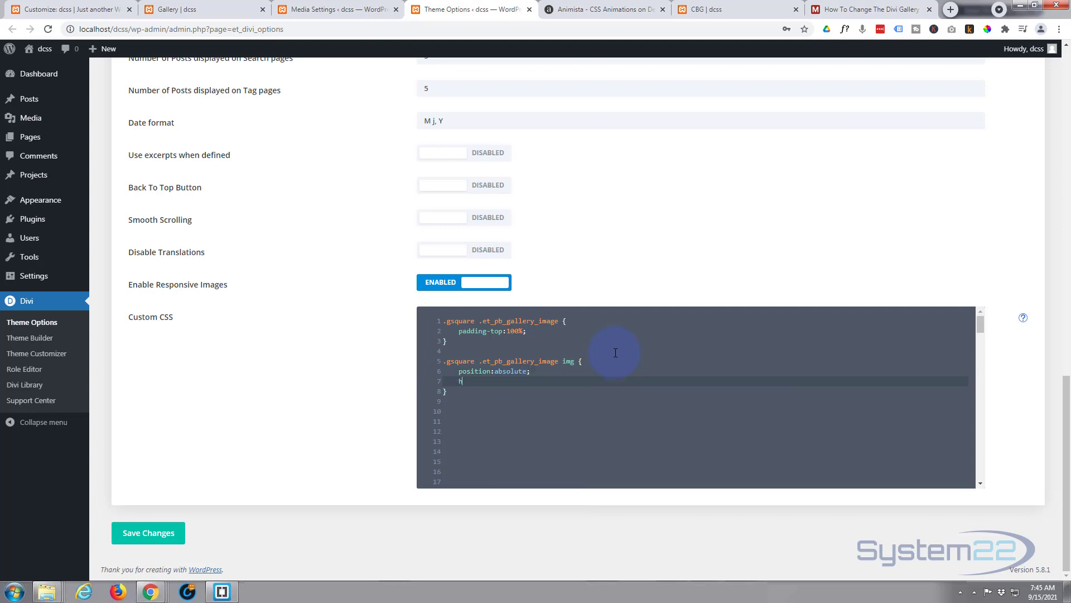
type("eight")
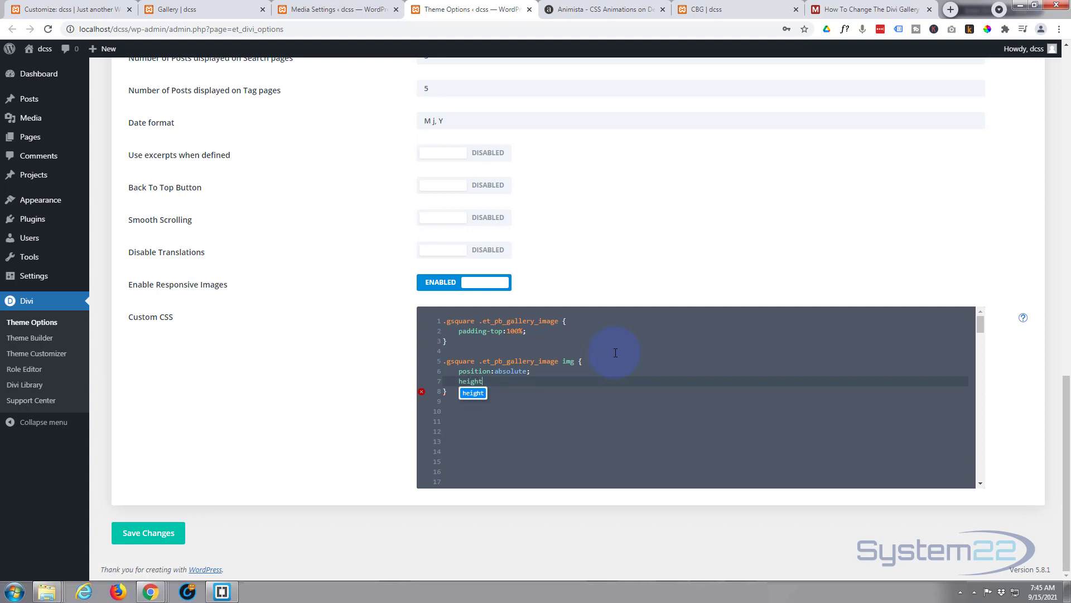
type(":")
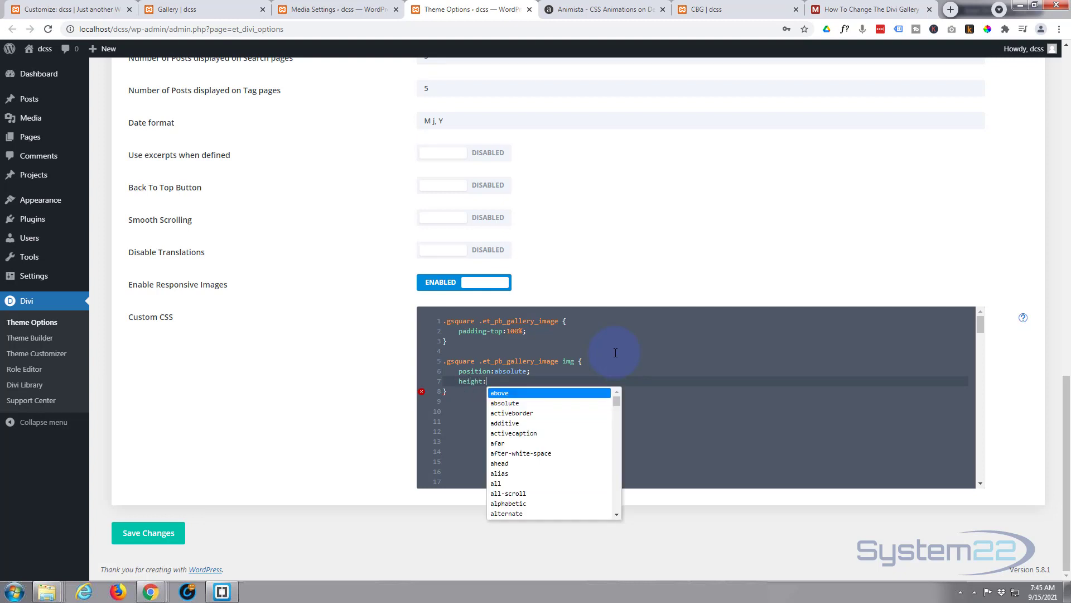
type("100%;")
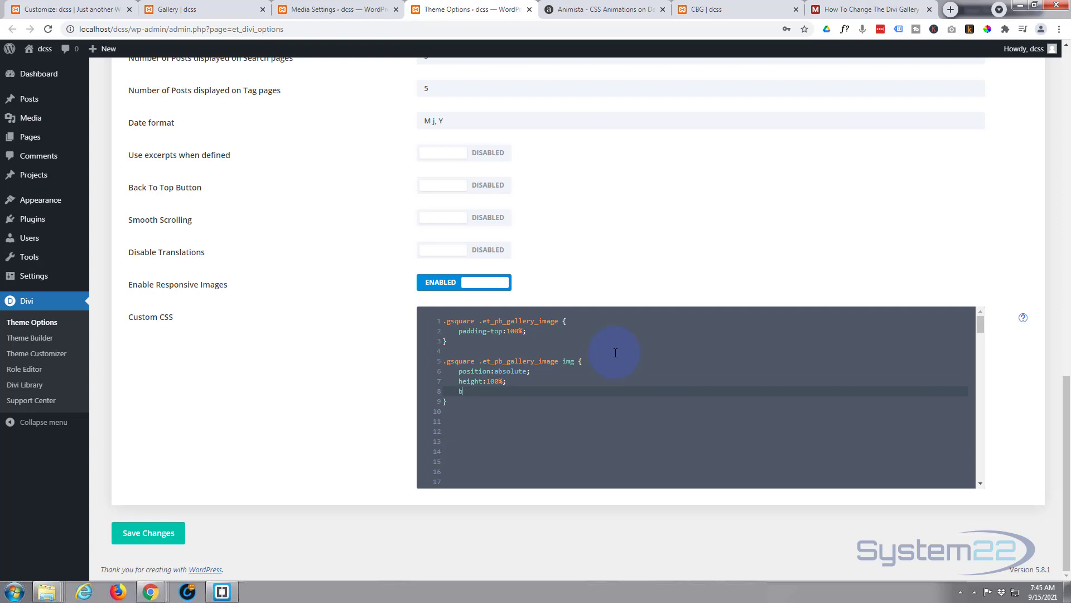
Step: Complete the img rule with bottom:0 and object-fit:cover
type("bottom:")
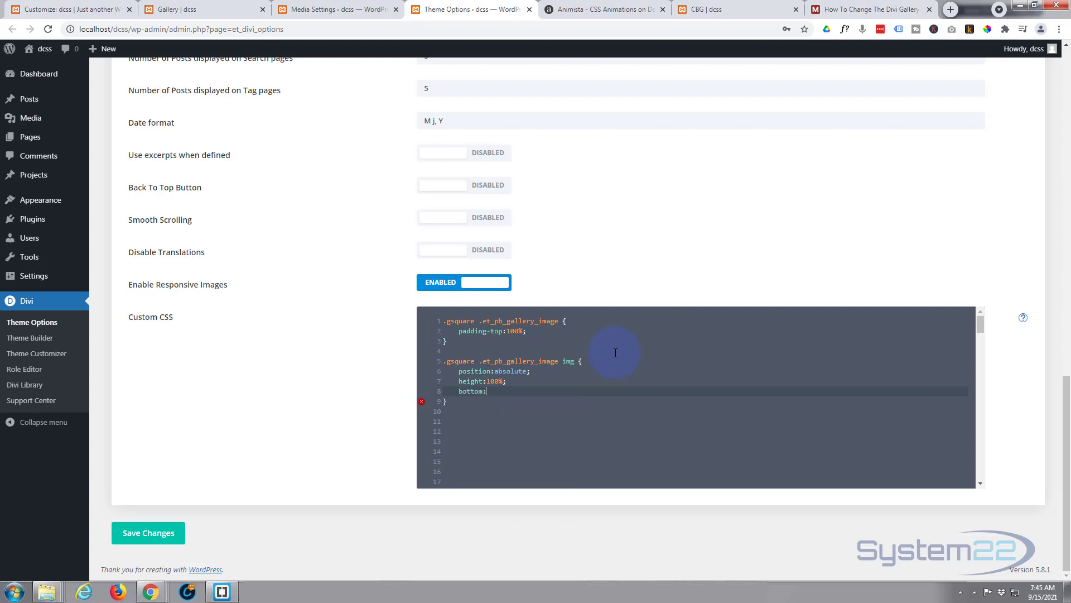
type("0;")
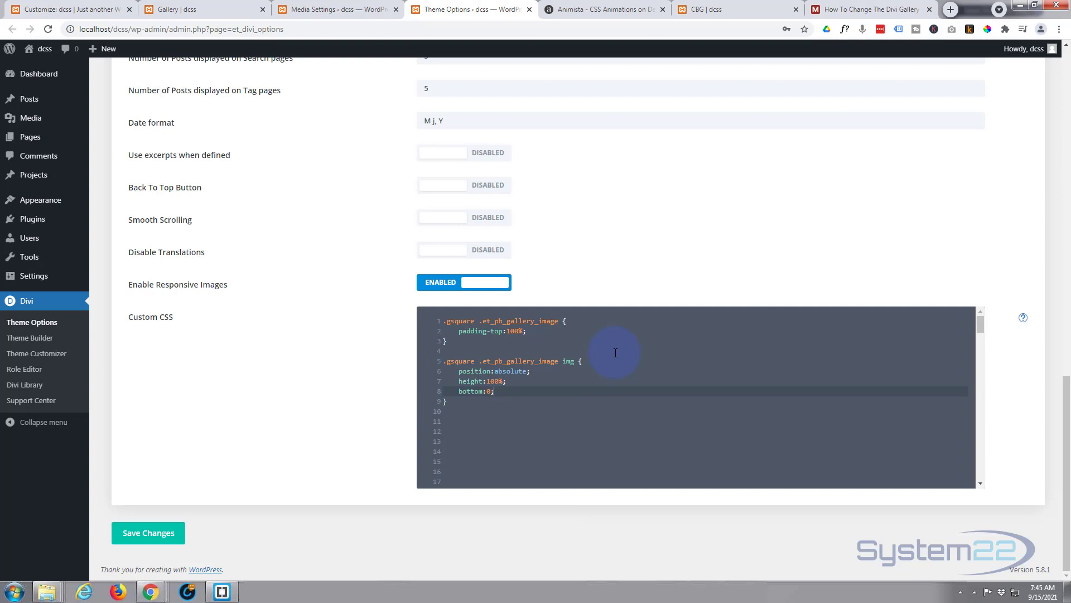
key("Enter")
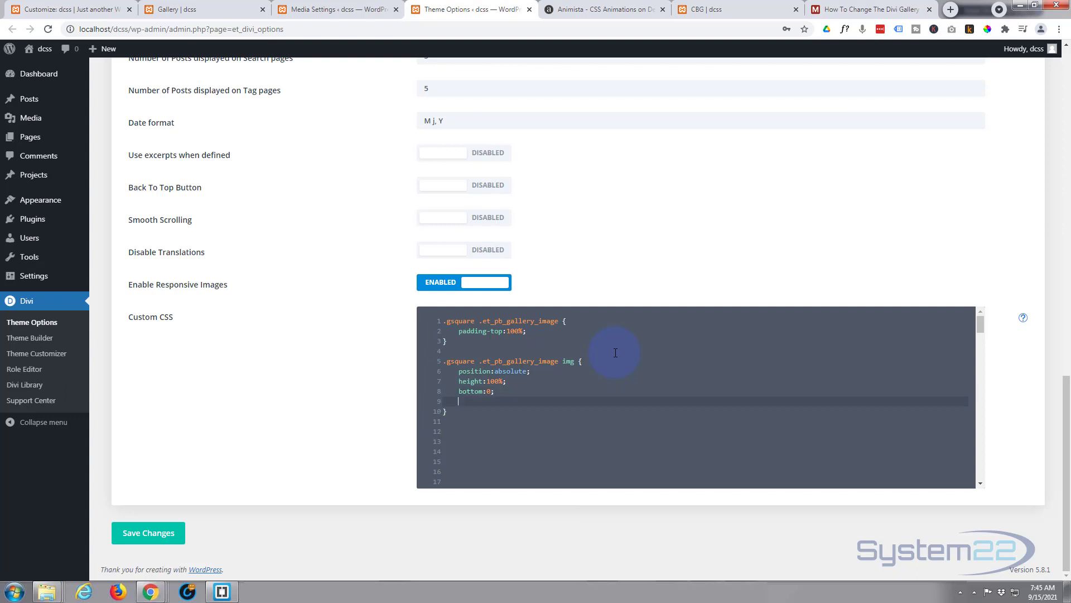
type("d")
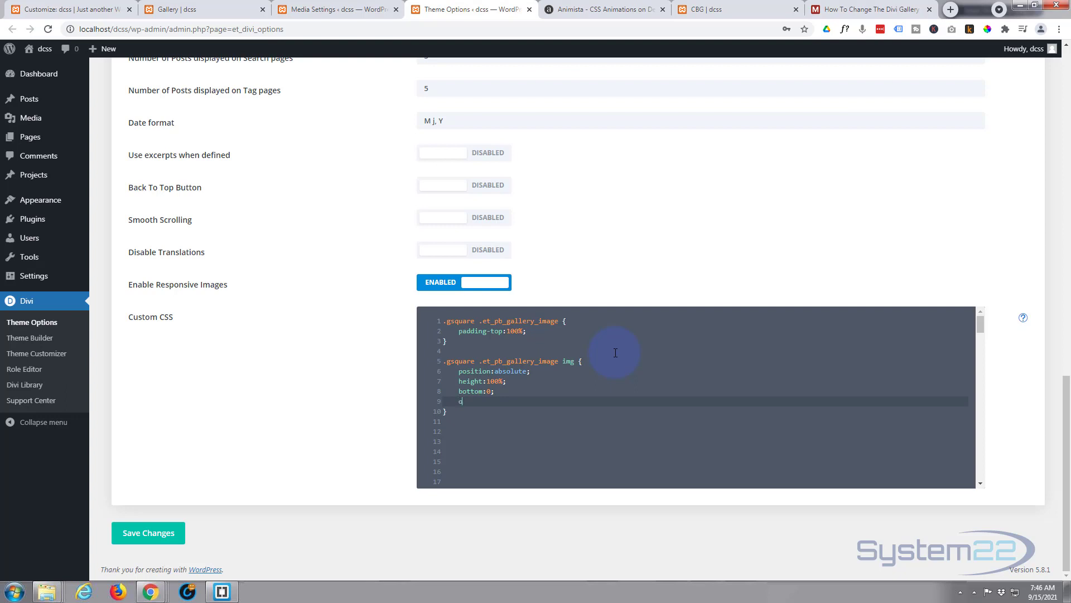
type("object")
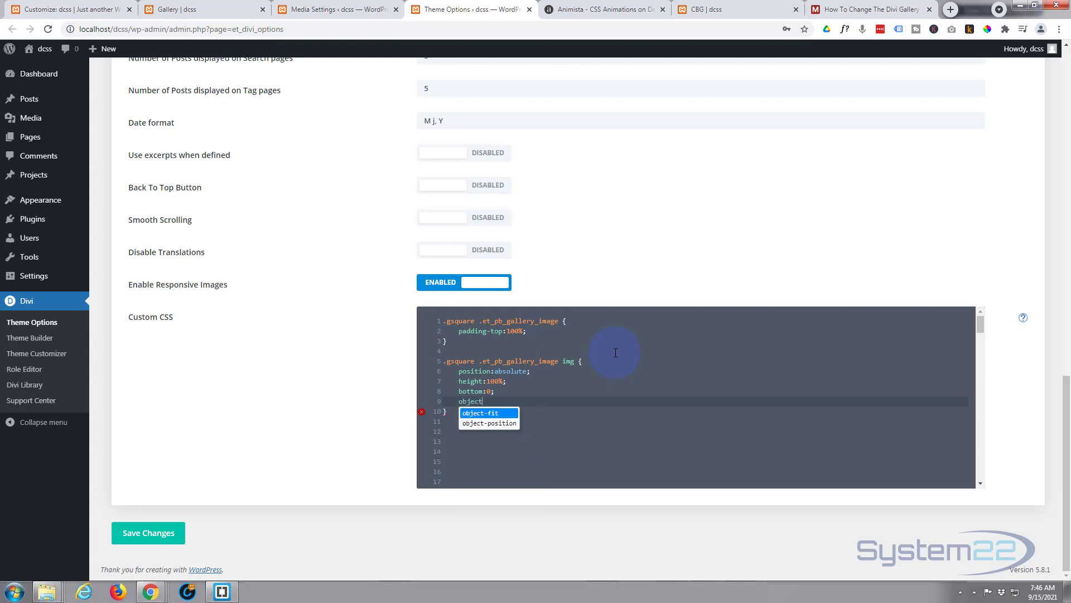
left_click(480, 411)
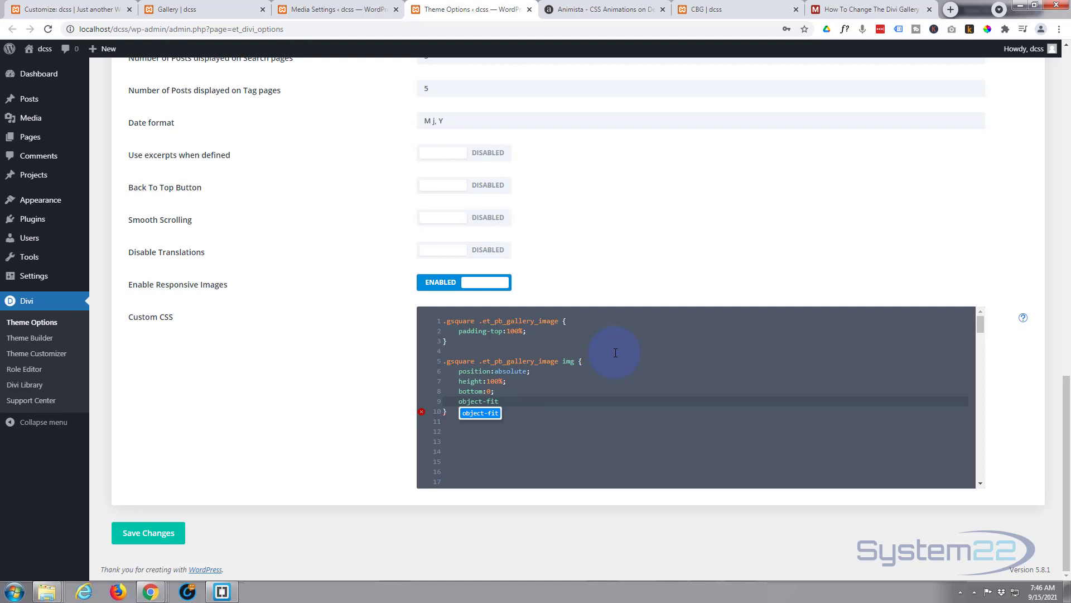
type(":cover;")
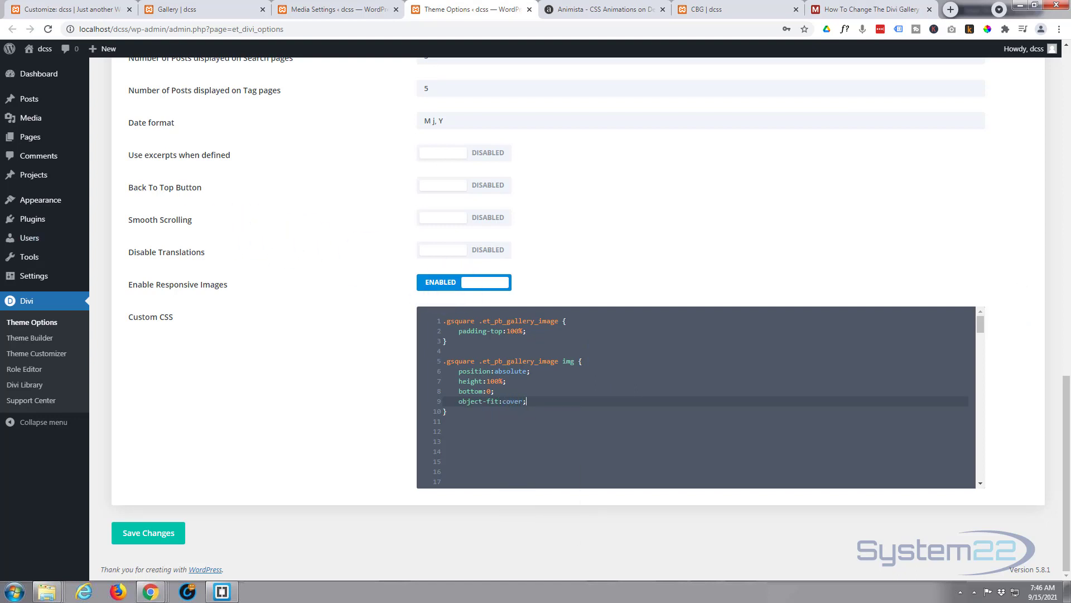
left_click(316, 429)
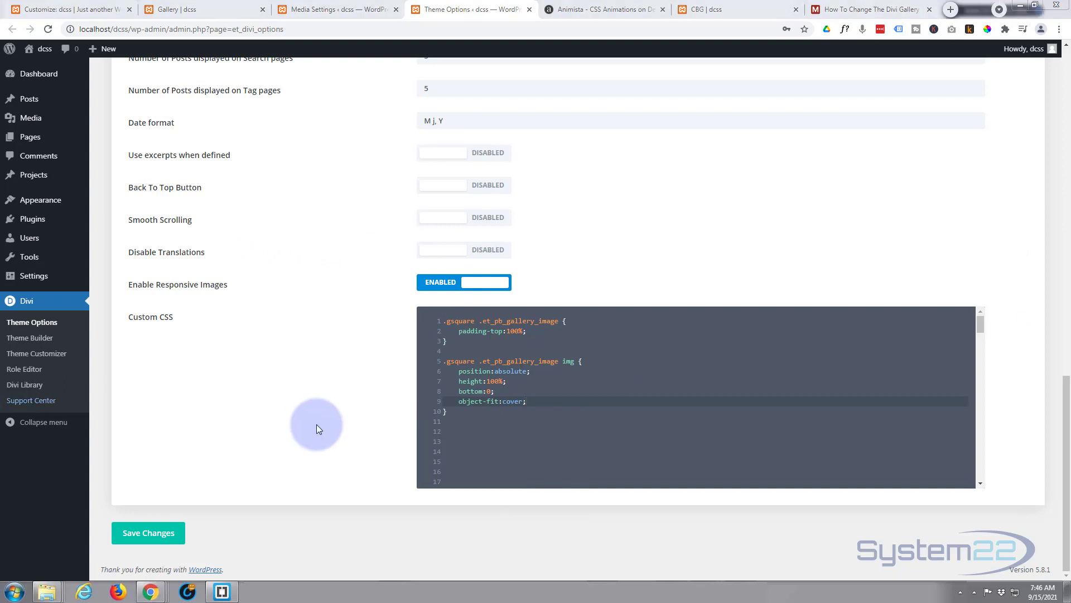
Step: Save the Divi theme options so the gsquare gallery CSS takes effect
left_click(456, 370)
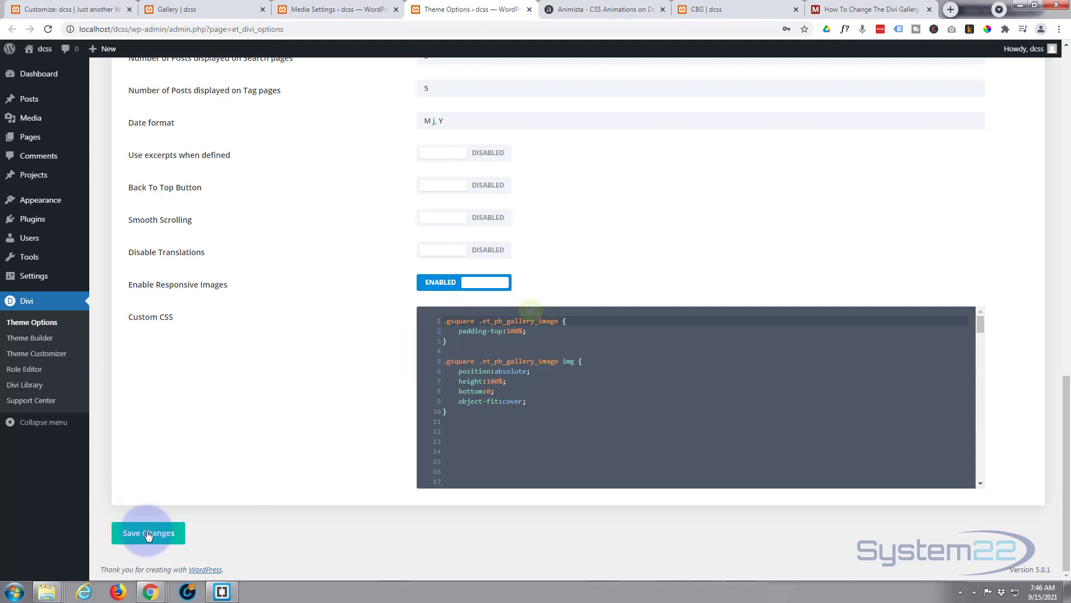
mouse_move(176, 10)
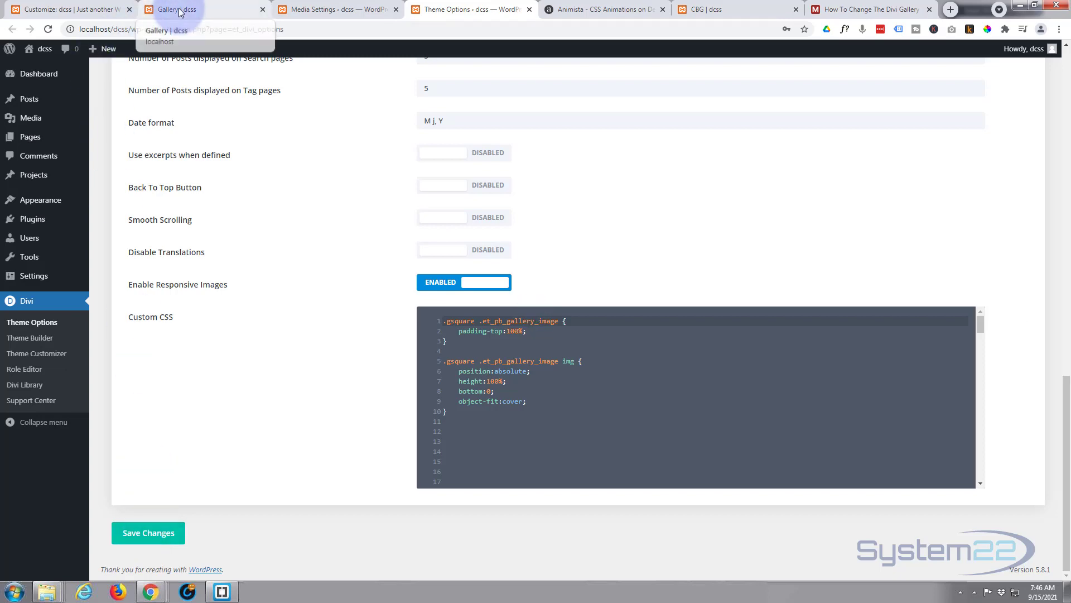
Step: Return to the Gallery page, close DevTools and enable the Visual Builder
left_click(171, 9)
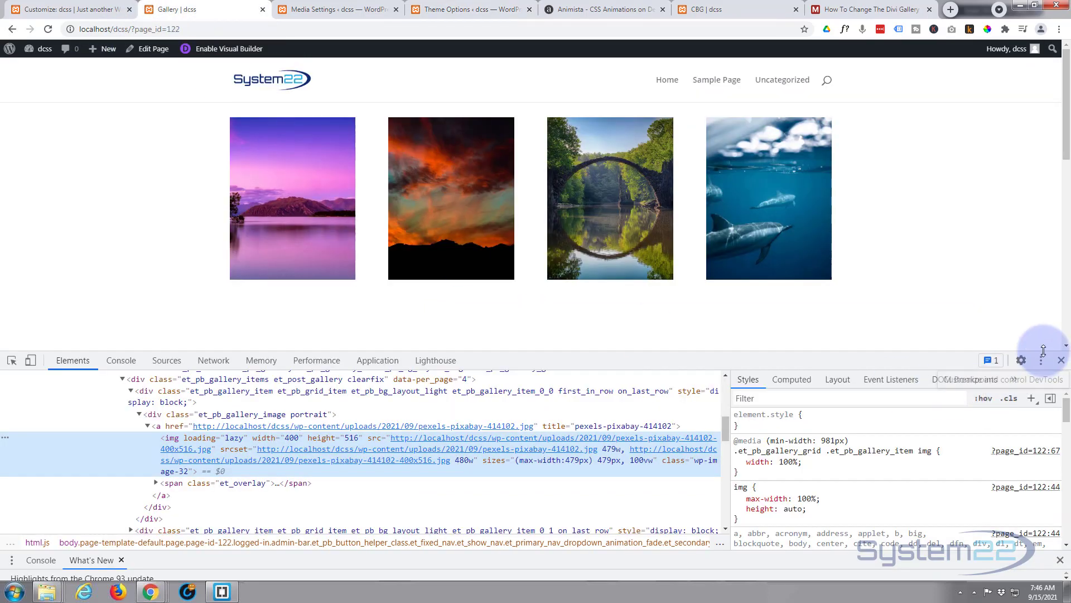
left_click(1061, 361)
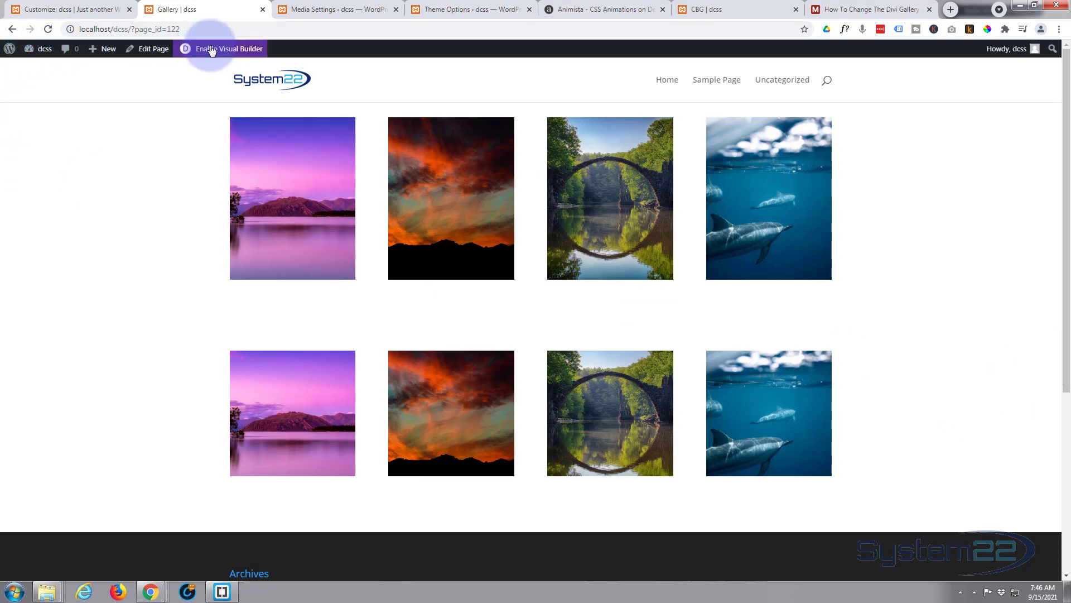
left_click(225, 48)
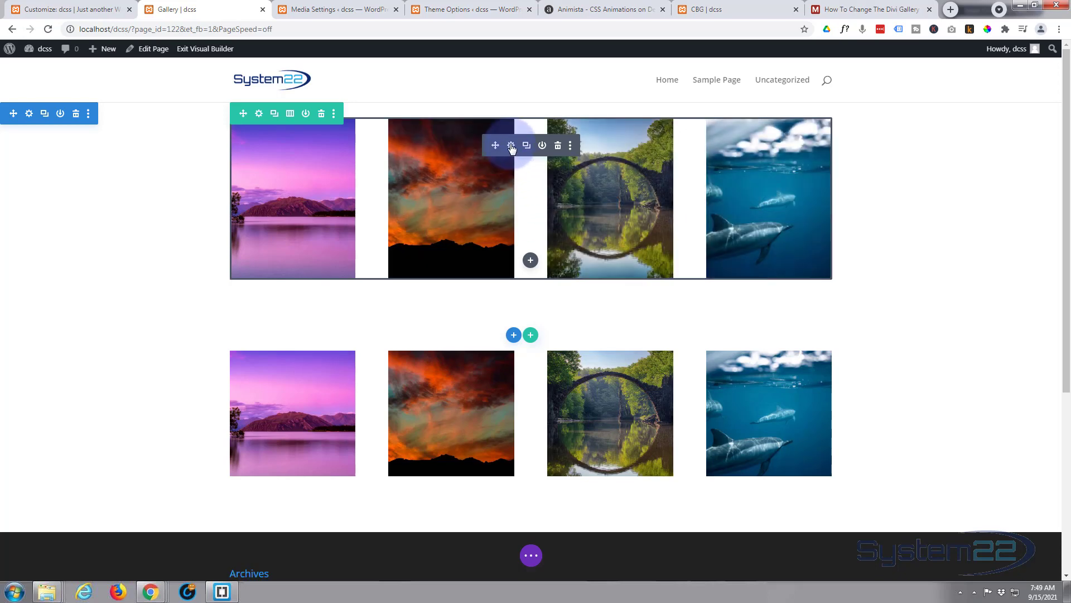
Step: Give the upper gallery module CSS class gsquare under Advanced > CSS ID & Classes and apply it
left_click(511, 145)
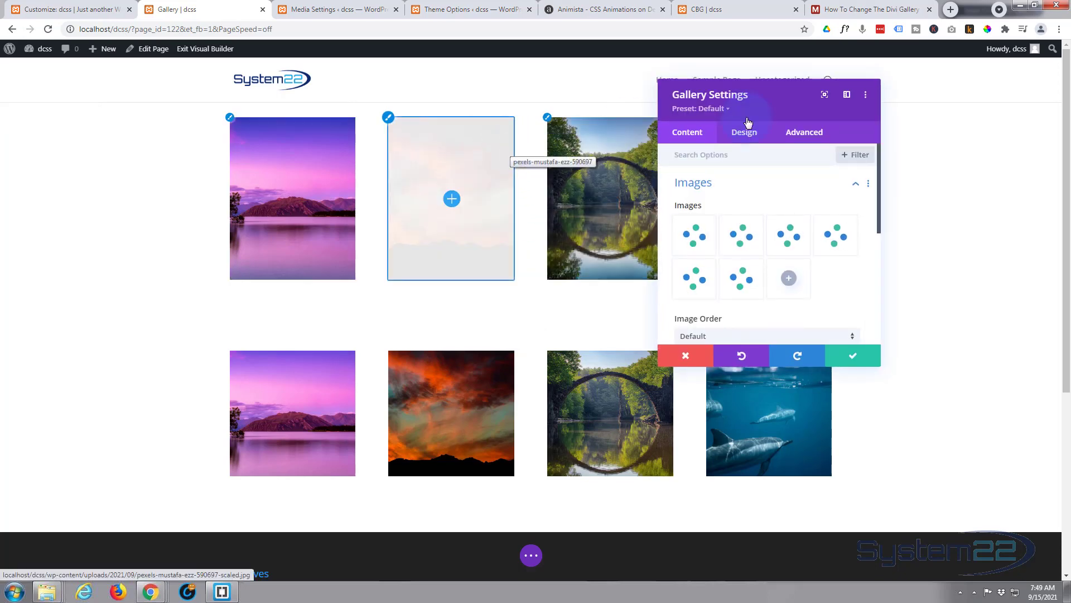
left_click(804, 131)
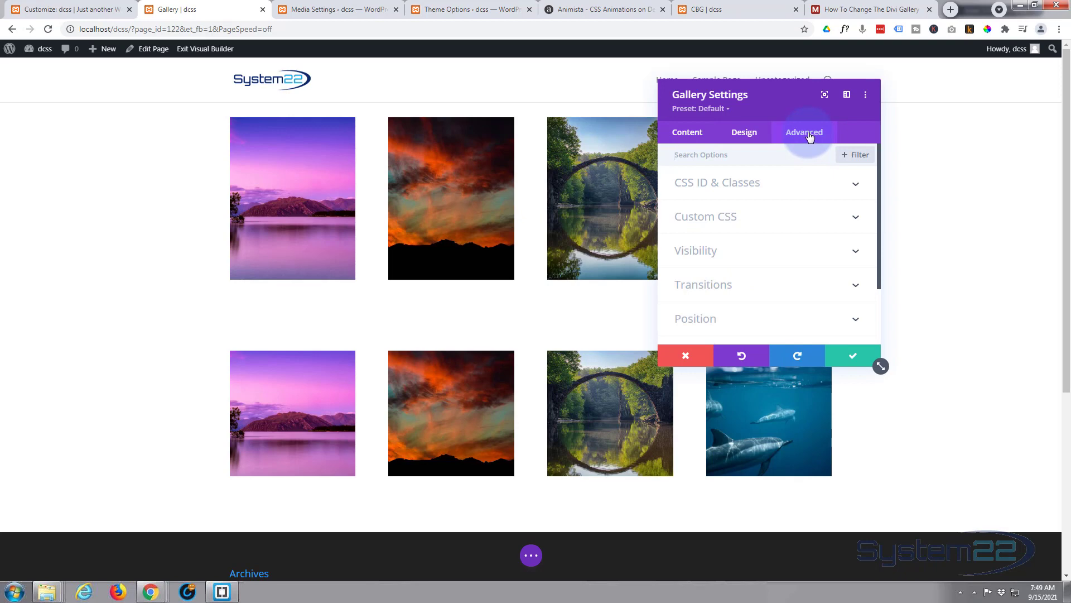
left_click(717, 181)
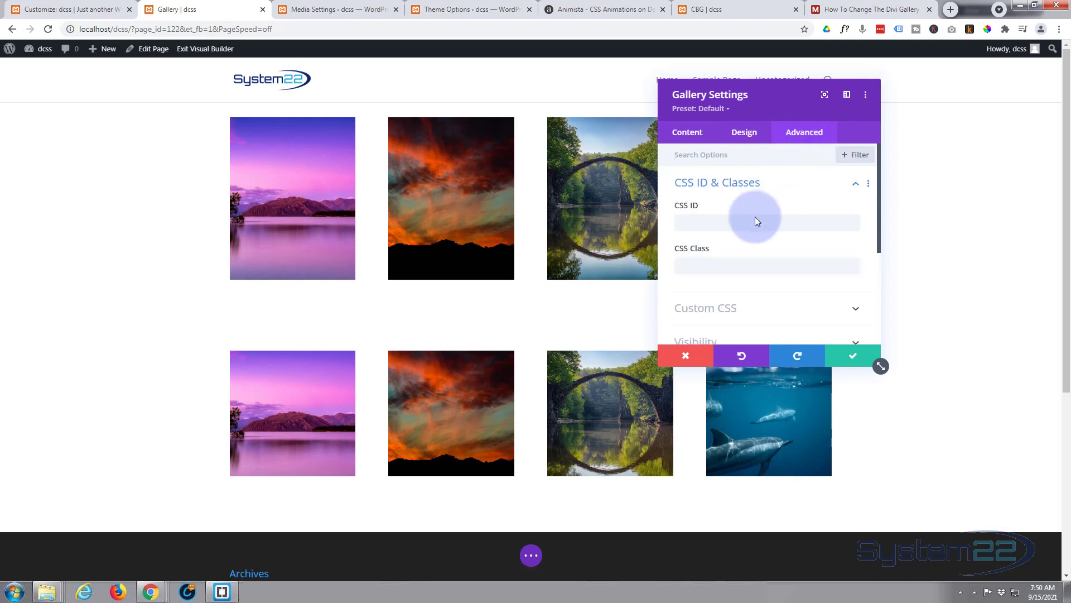
left_click(767, 266)
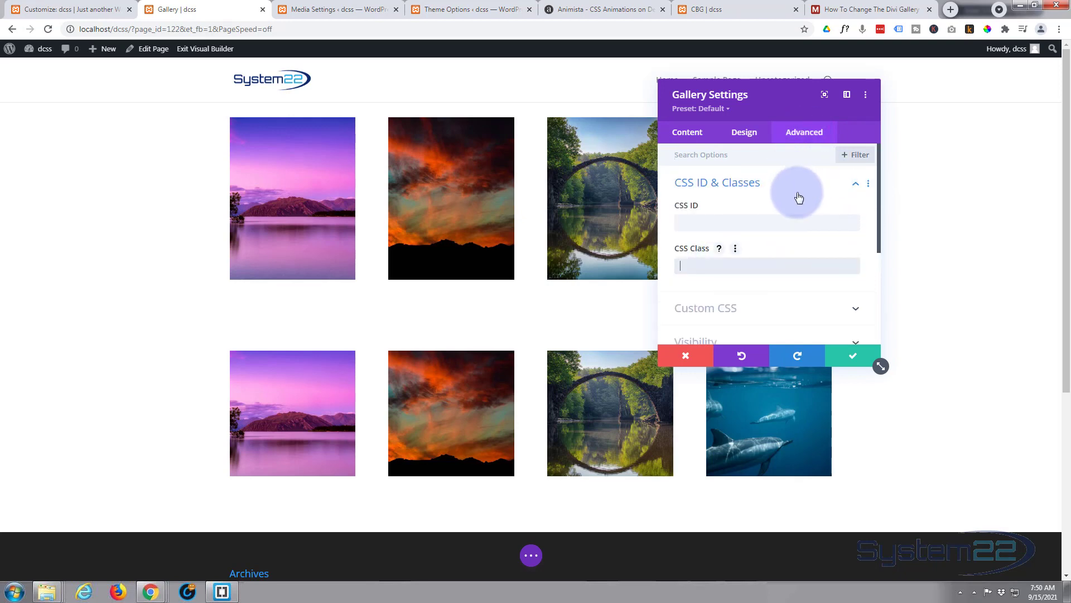
type("g")
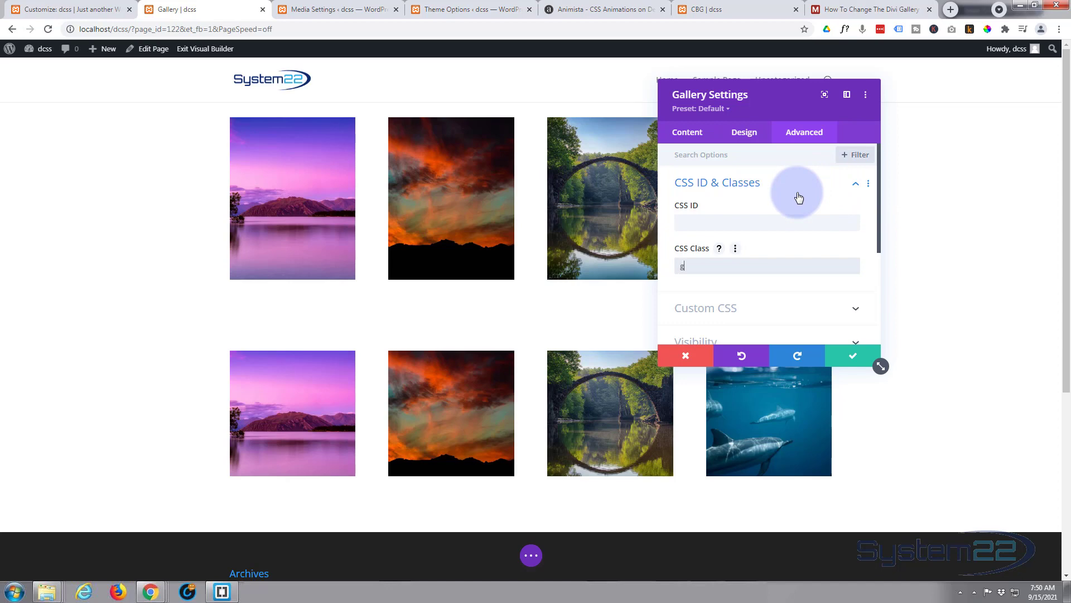
type("square")
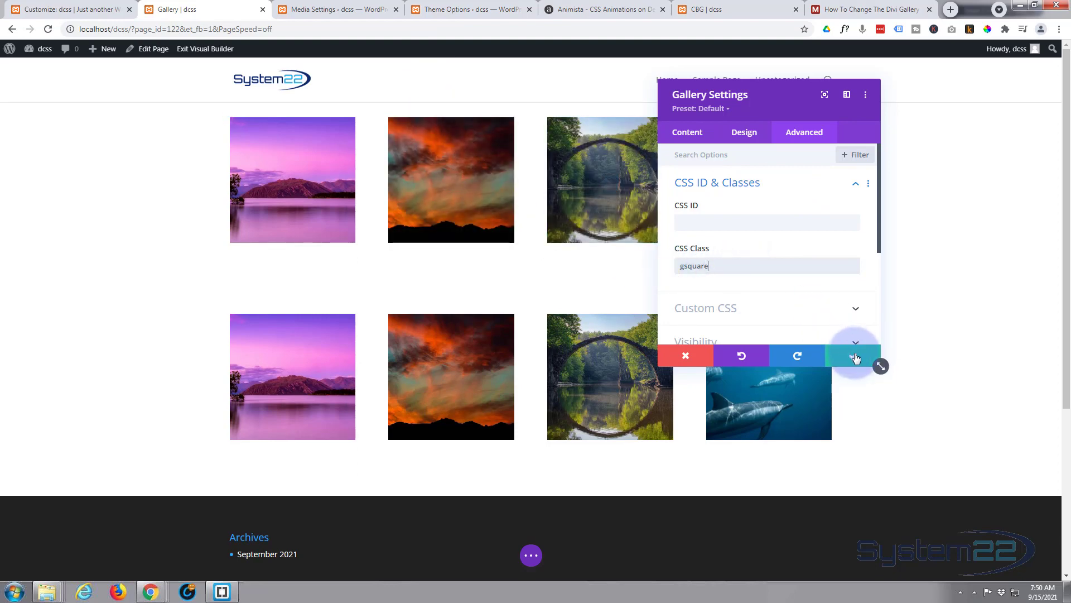
left_click(853, 354)
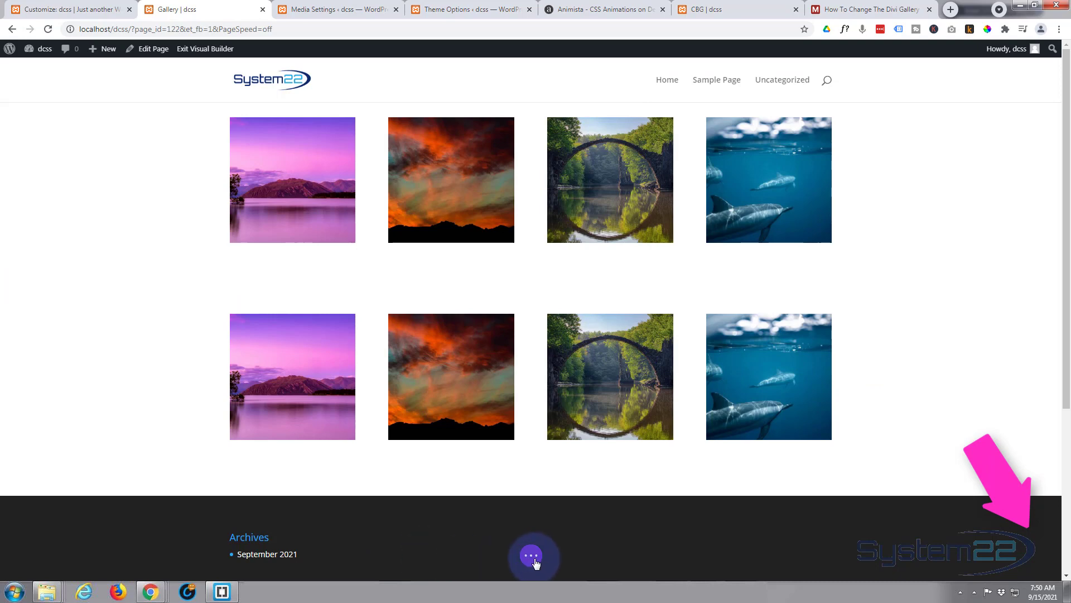
Step: Save the page draft and exit the Visual Builder to the live Gallery page
left_click(533, 555)
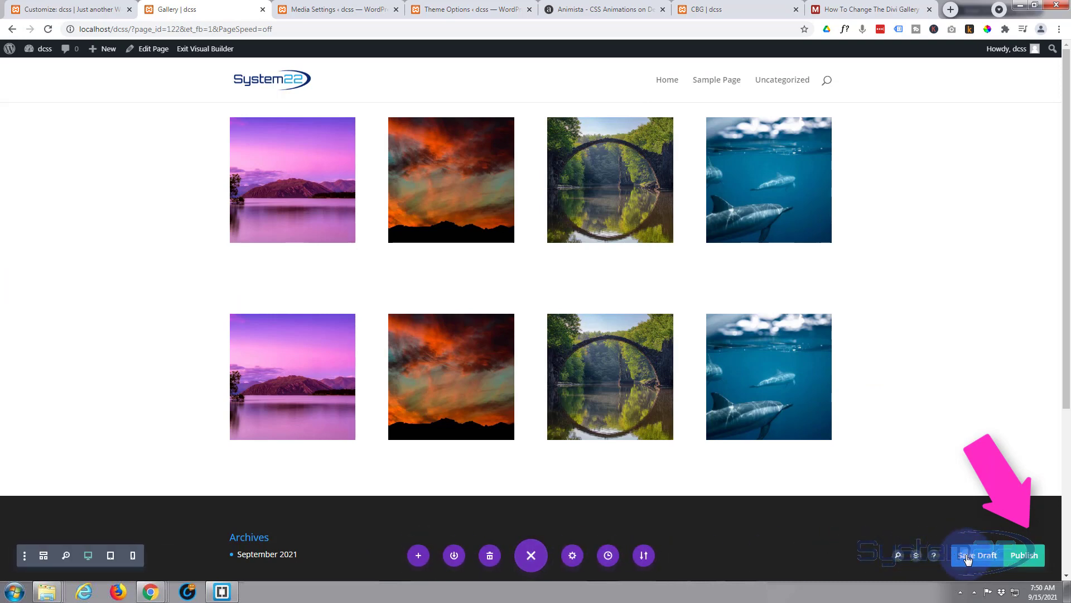
left_click(978, 555)
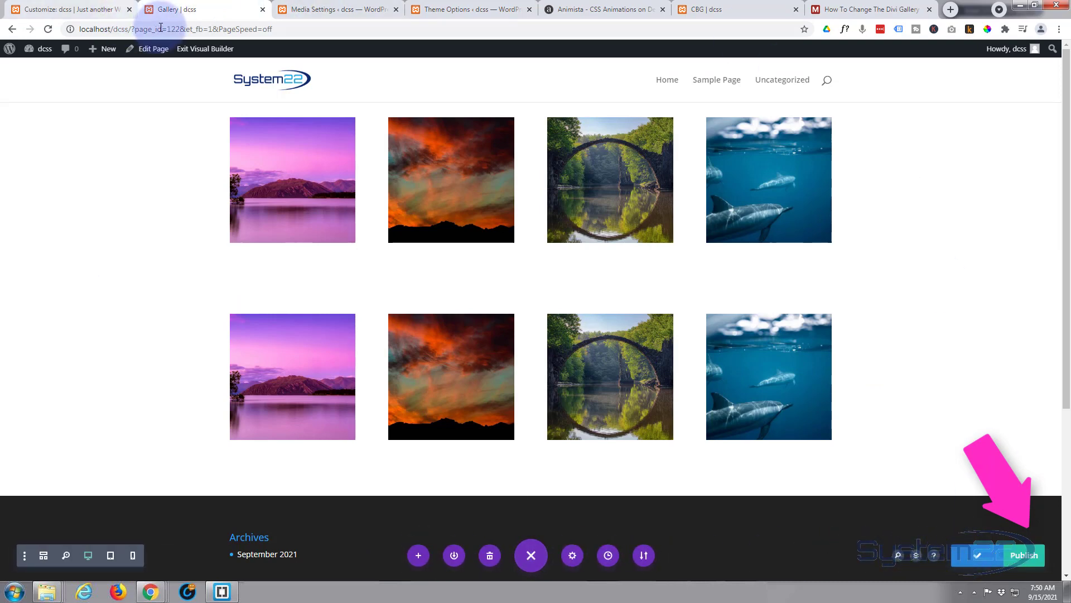
left_click(204, 48)
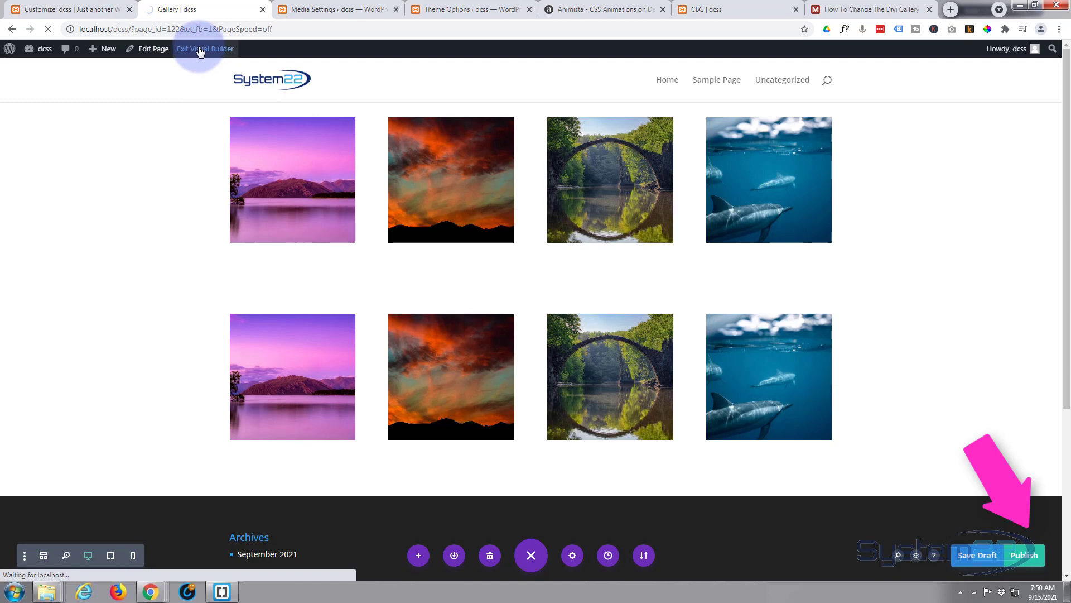
left_click(204, 48)
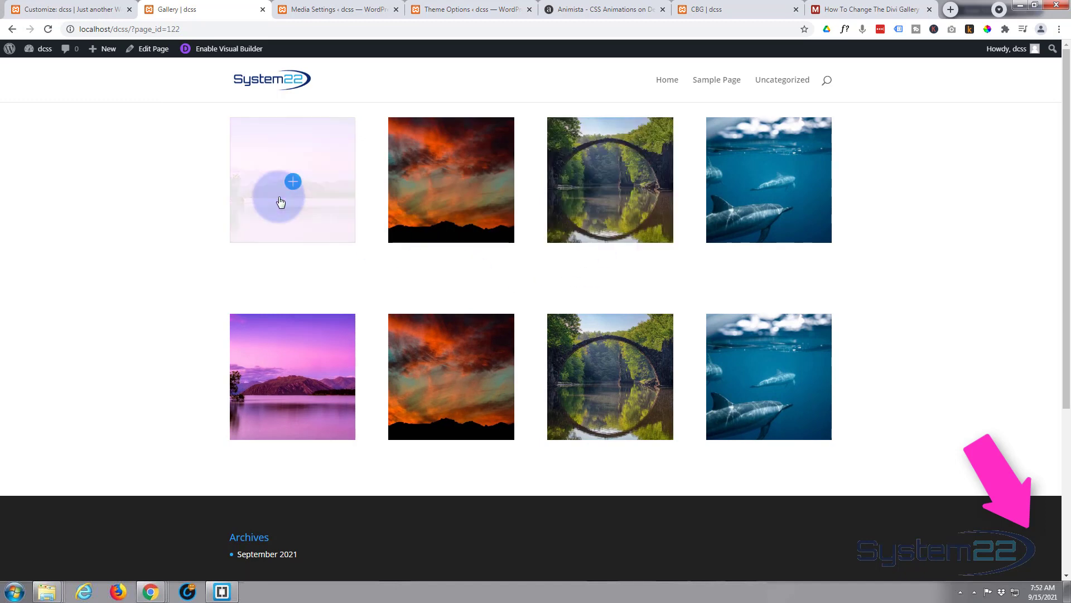
left_click(291, 181)
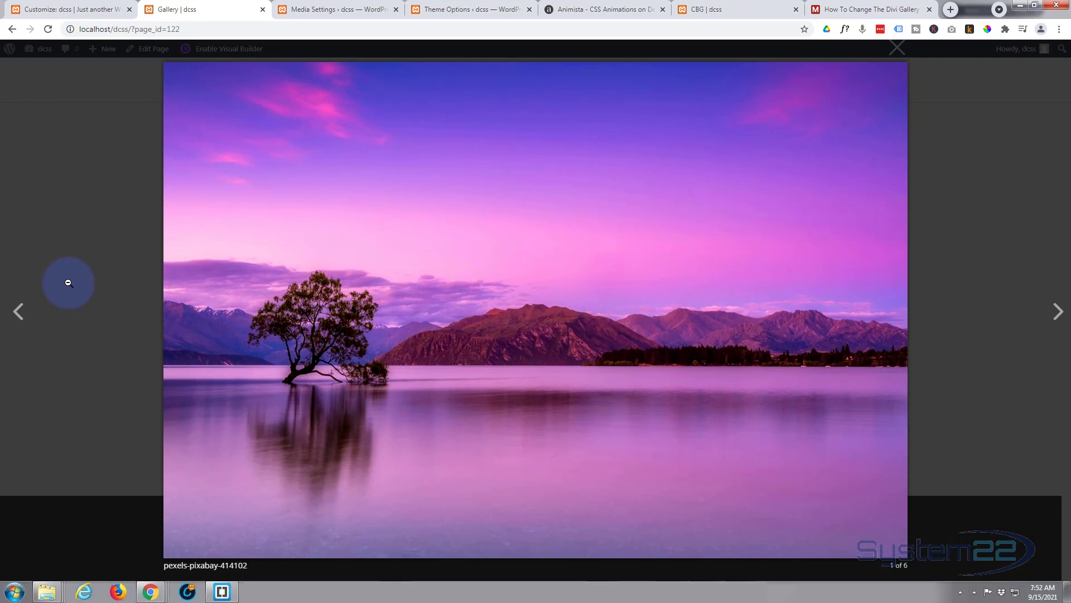
left_click(897, 47)
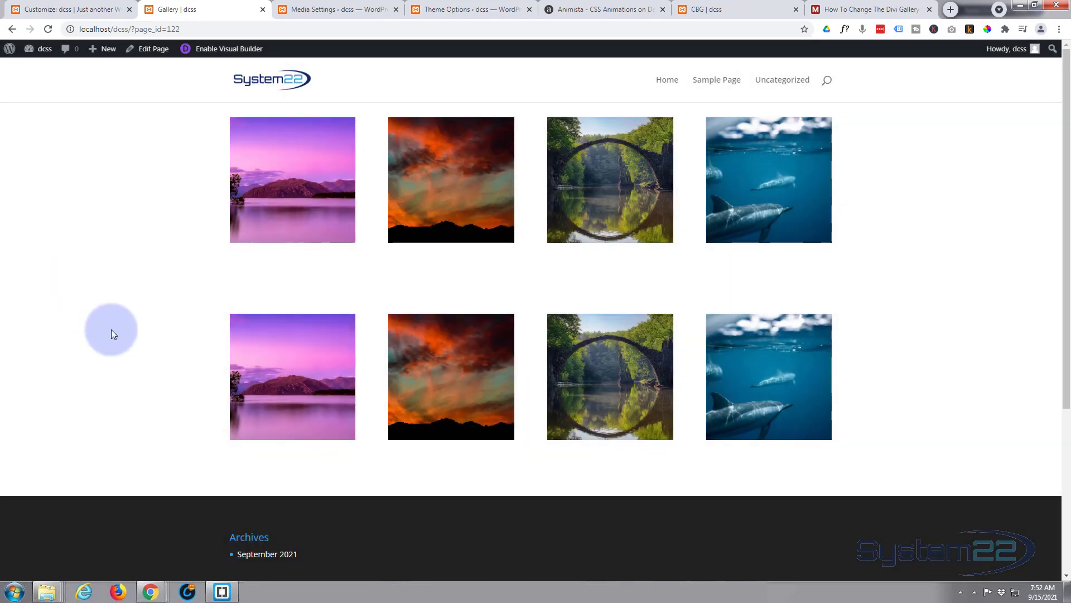
mouse_move(119, 333)
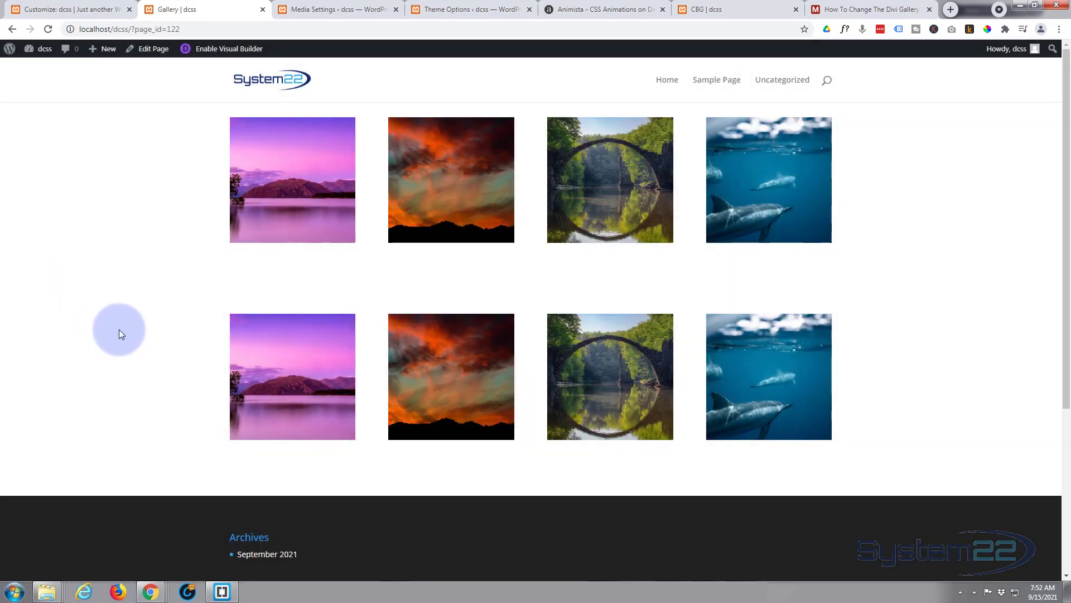